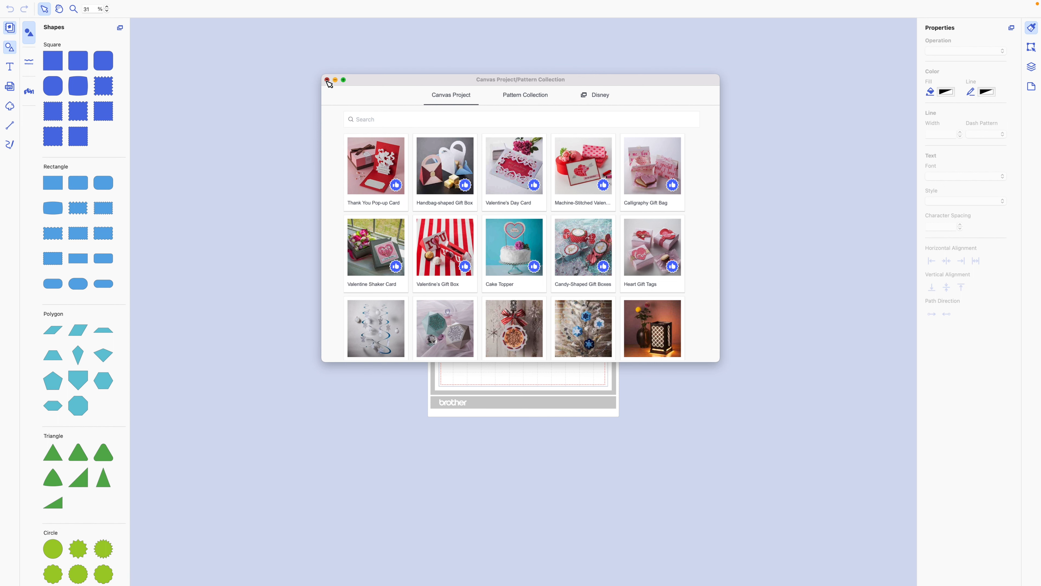
# Close the Project/Pattern Collection window to return to the cutting mat
pyautogui.click(326, 80)
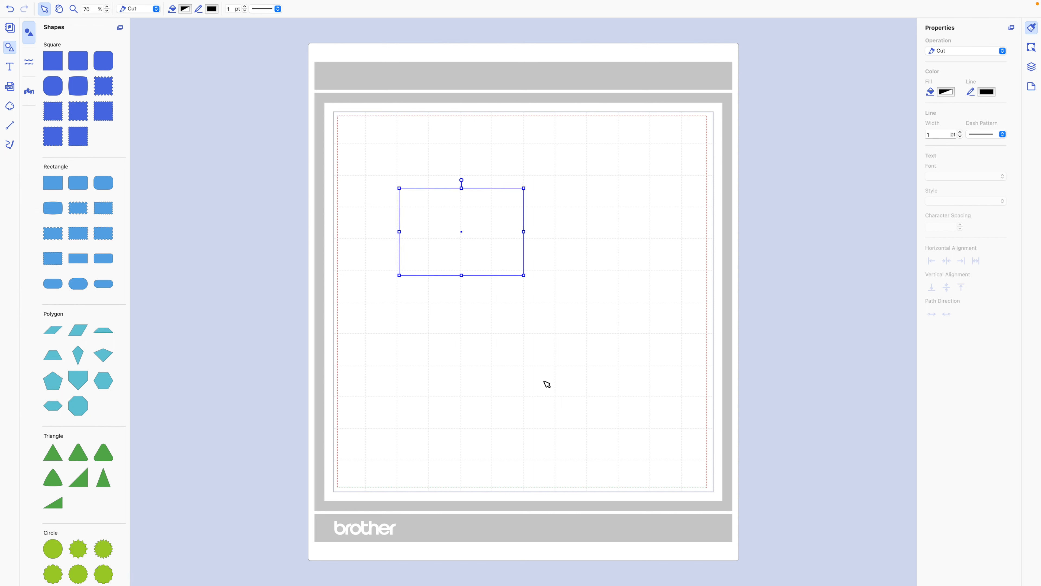
pyautogui.moveTo(461, 175)
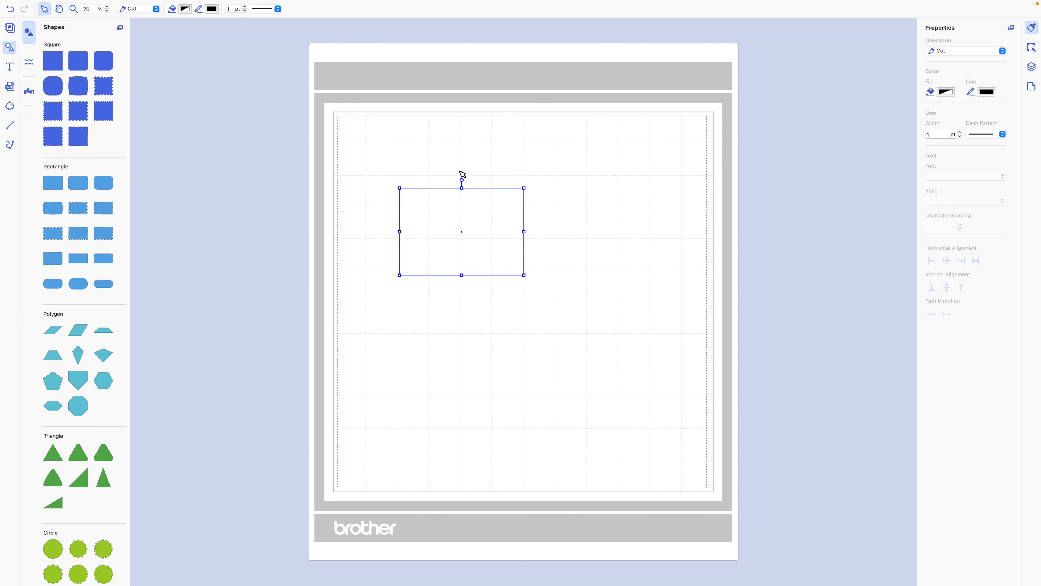
# In the Edit panel, unlock aspect ratio and enter the rectangle's width and height (6, 4.00)
pyautogui.click(9, 47)
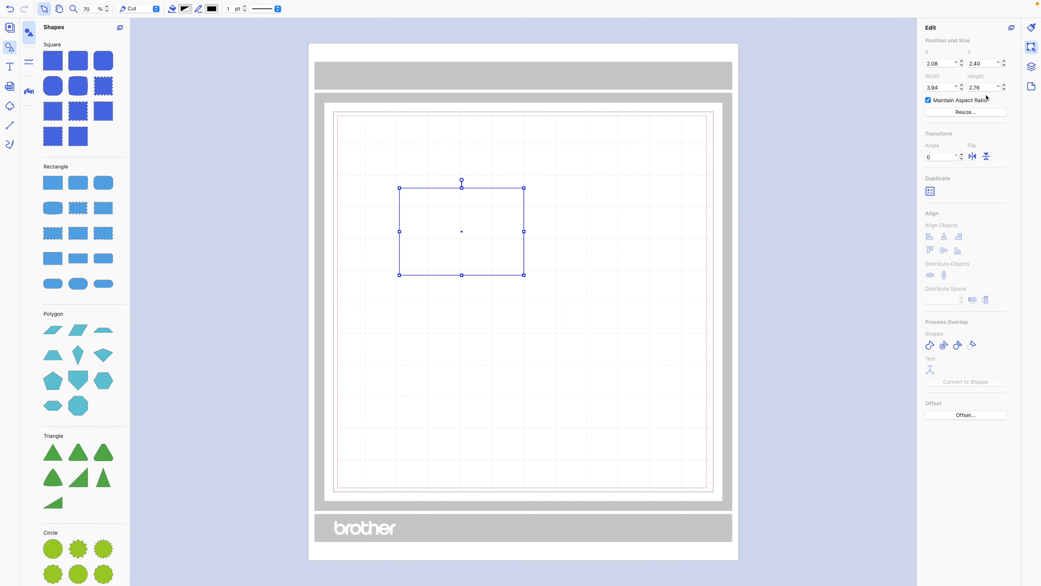
pyautogui.click(939, 87)
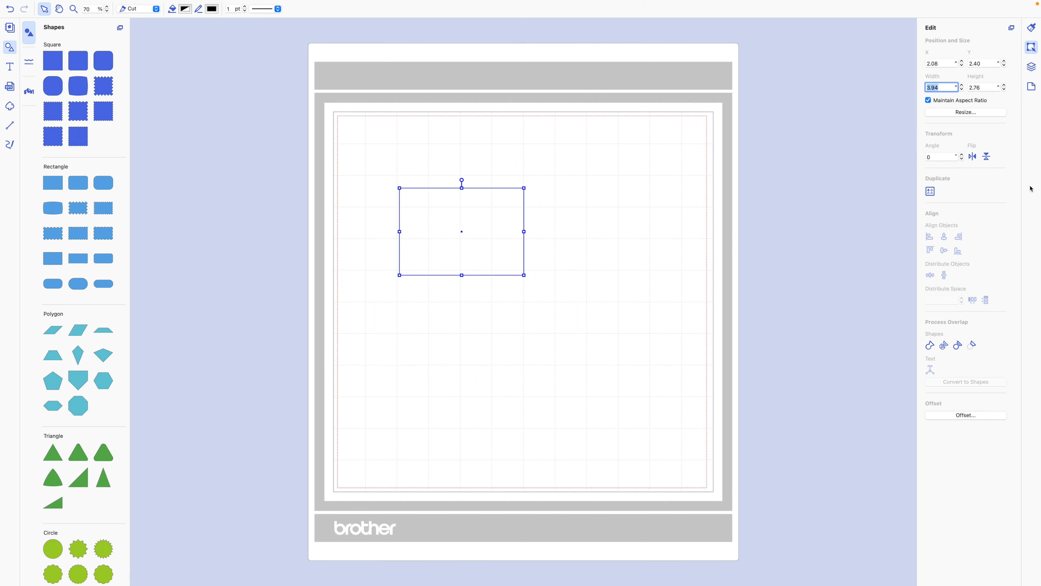
pyautogui.write('6.00')
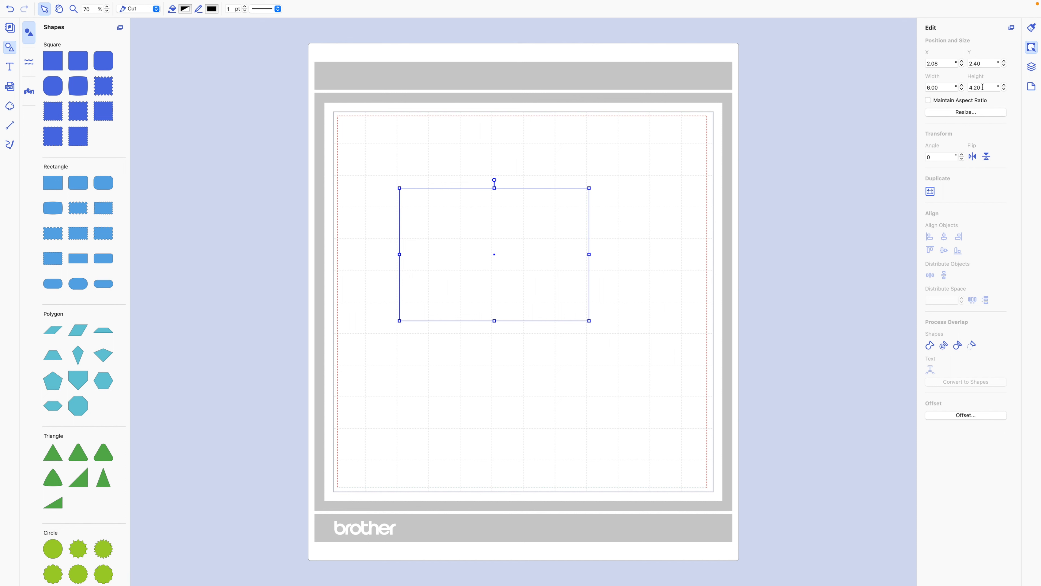
pyautogui.write('4.00')
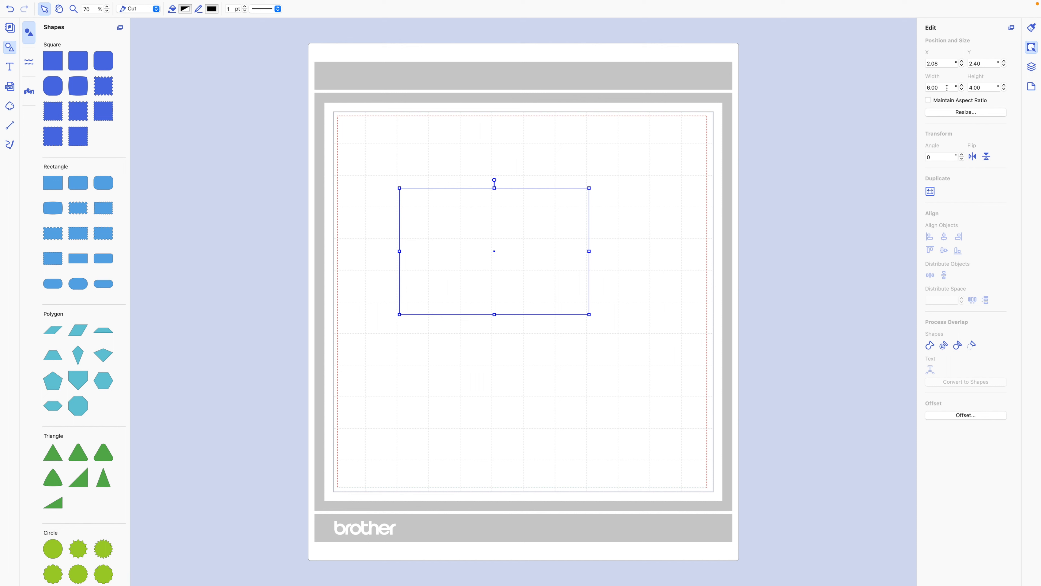
pyautogui.click(940, 86)
pyautogui.write('6.25')
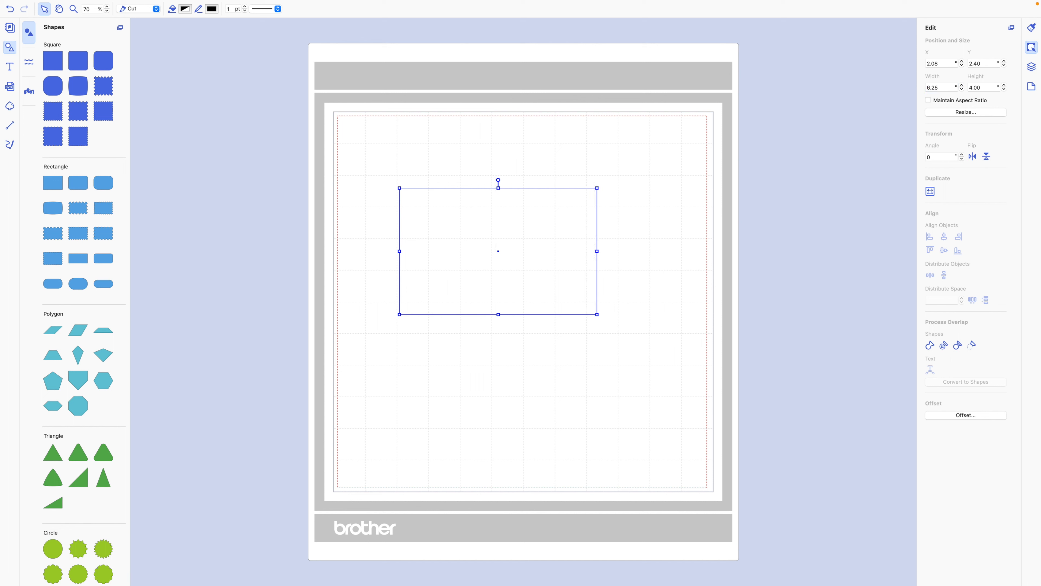
pyautogui.moveTo(989, 86)
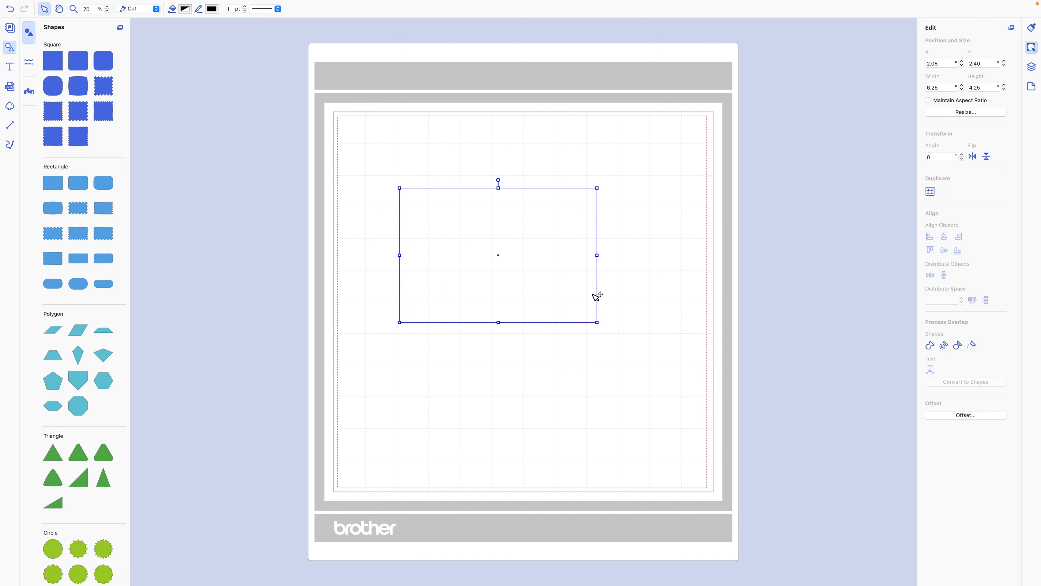
pyautogui.moveTo(644, 385)
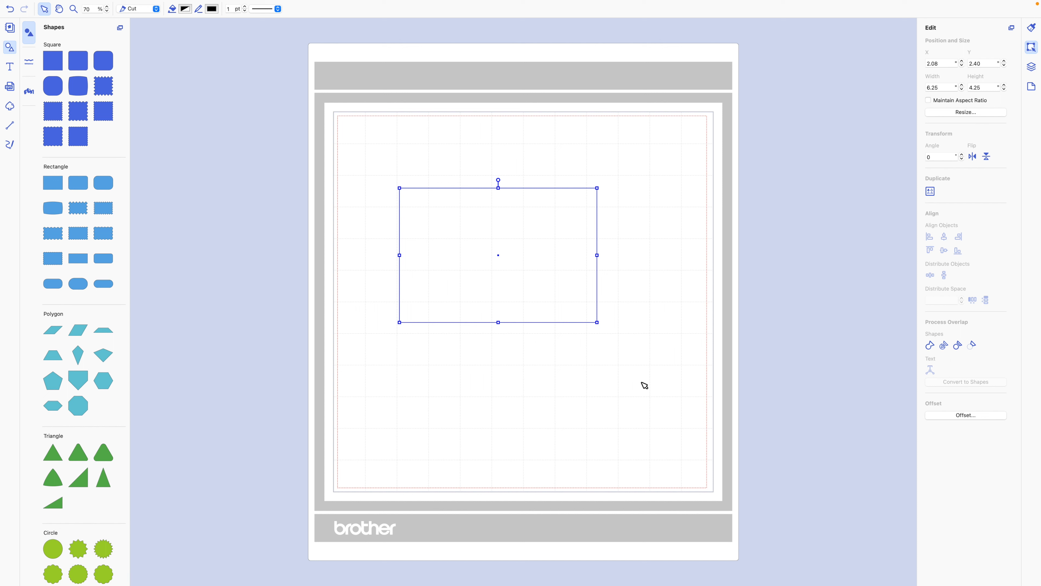
pyautogui.moveTo(601, 382)
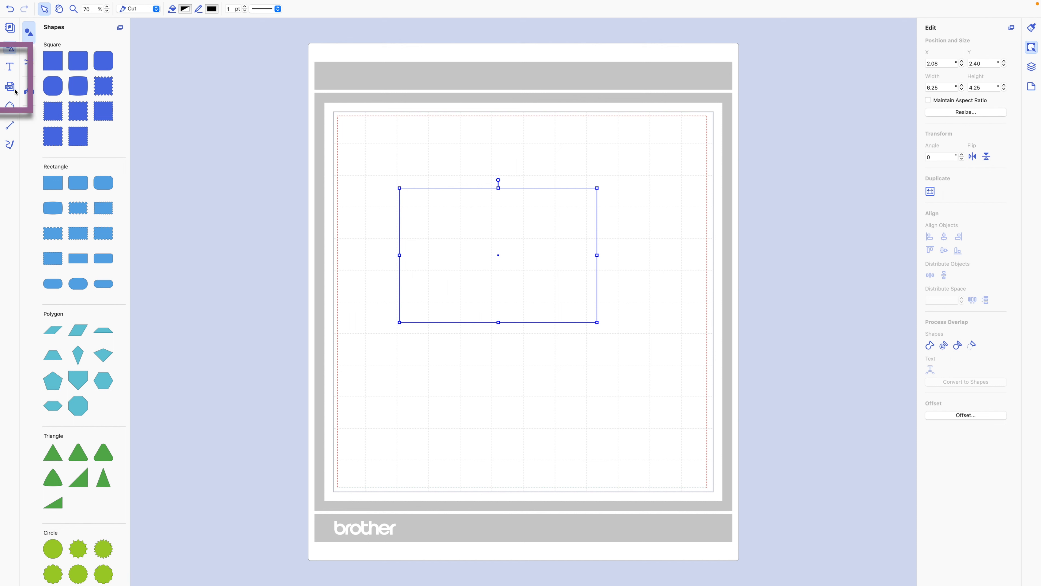
# Add a built-in snowflake pattern and shrink it to about 1.9 across
pyautogui.click(9, 87)
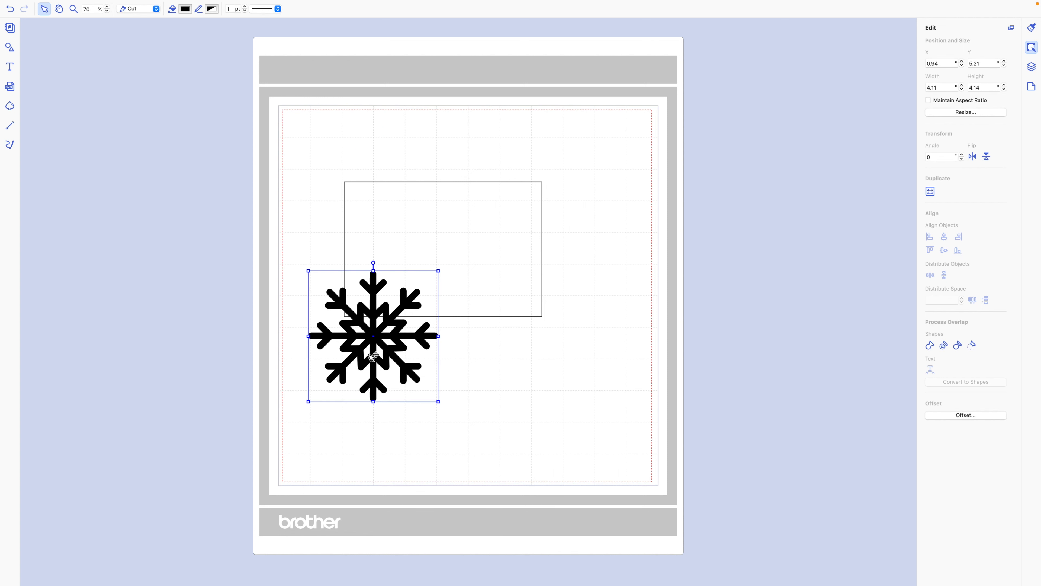
pyautogui.moveTo(373, 335); pyautogui.dragTo(418, 390)
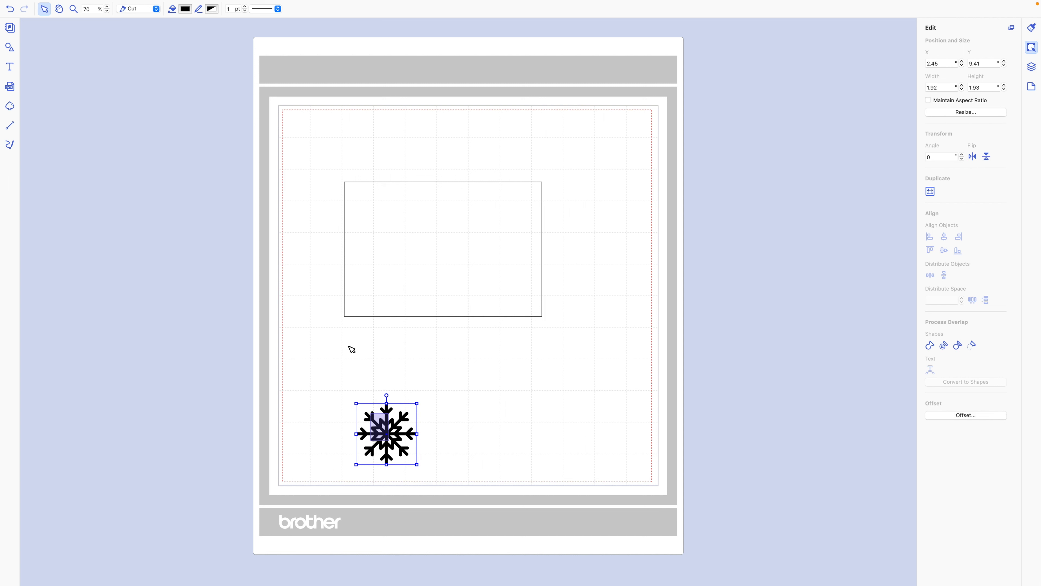
# Move the snowflake so it sits centred over the rectangle's bottom-left corner
pyautogui.moveTo(387, 433); pyautogui.dragTo(349, 346)
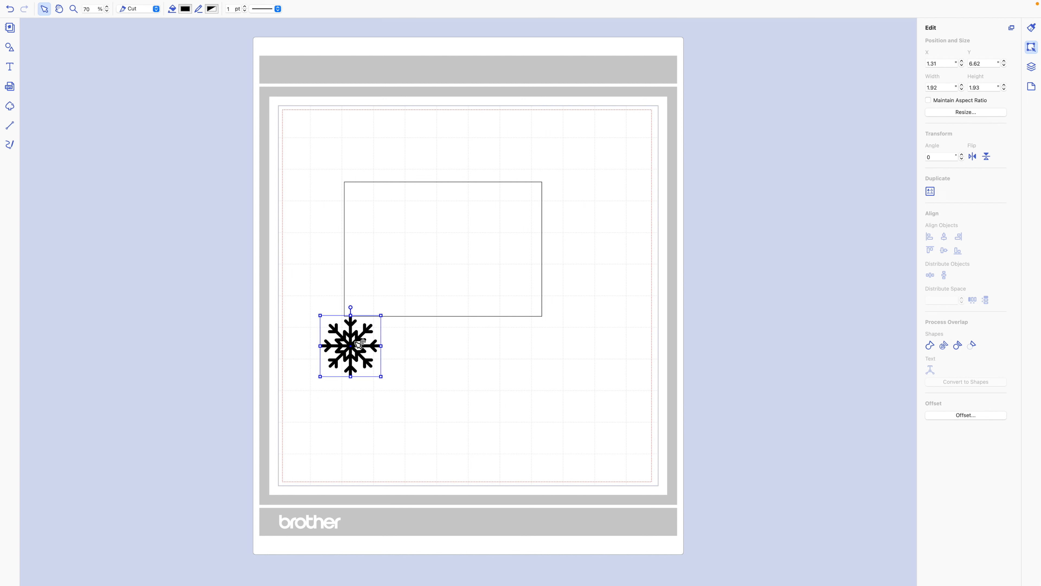
pyautogui.moveTo(350, 345); pyautogui.dragTo(340, 317)
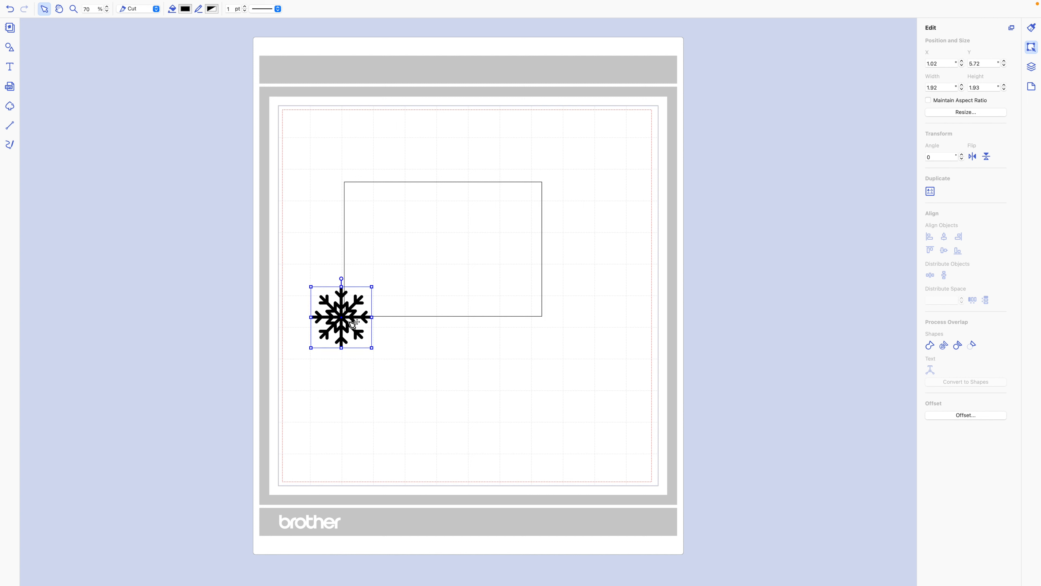
pyautogui.moveTo(341, 317); pyautogui.dragTo(343, 317)
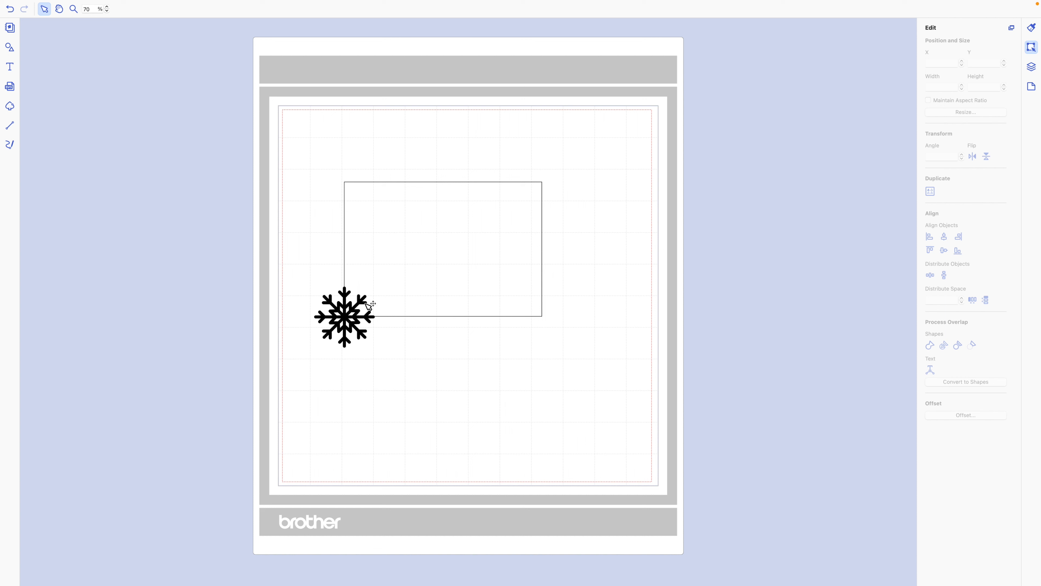
# Nudge the snowflake until it is centred on the rectangle's bottom-left corner
pyautogui.click(344, 316)
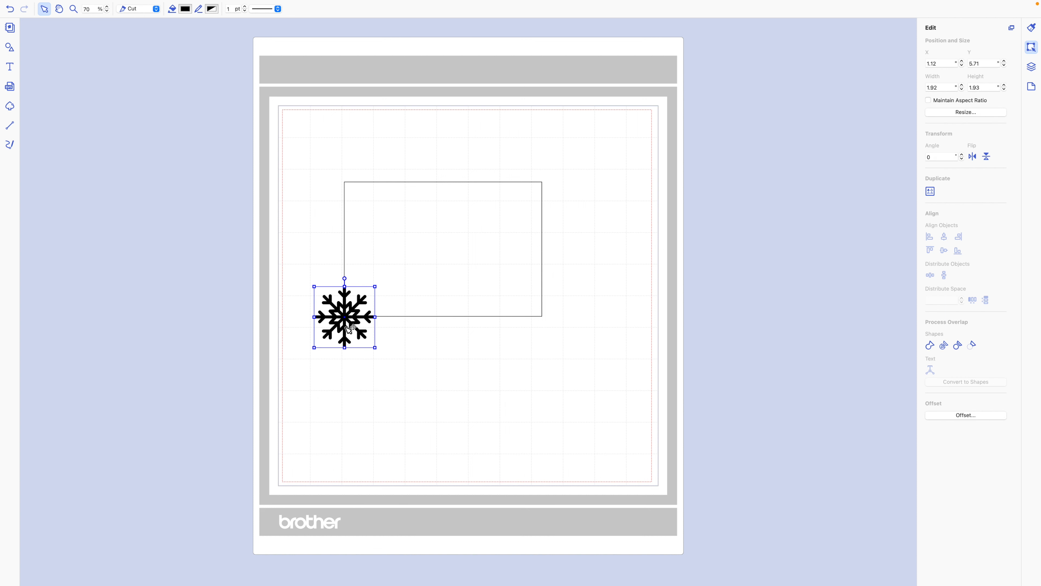
pyautogui.moveTo(343, 316); pyautogui.dragTo(353, 326)
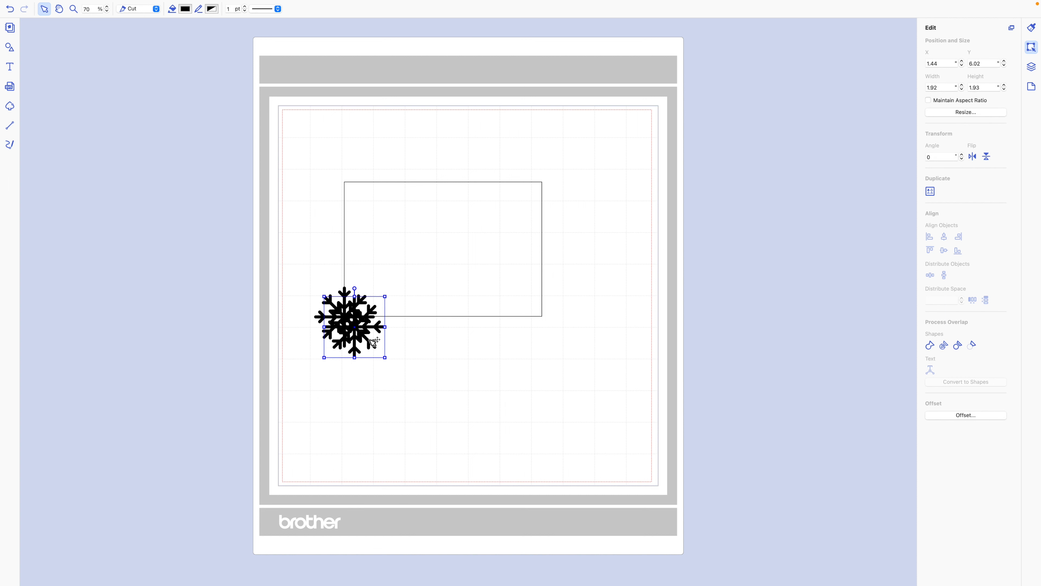
pyautogui.moveTo(353, 326); pyautogui.dragTo(344, 319)
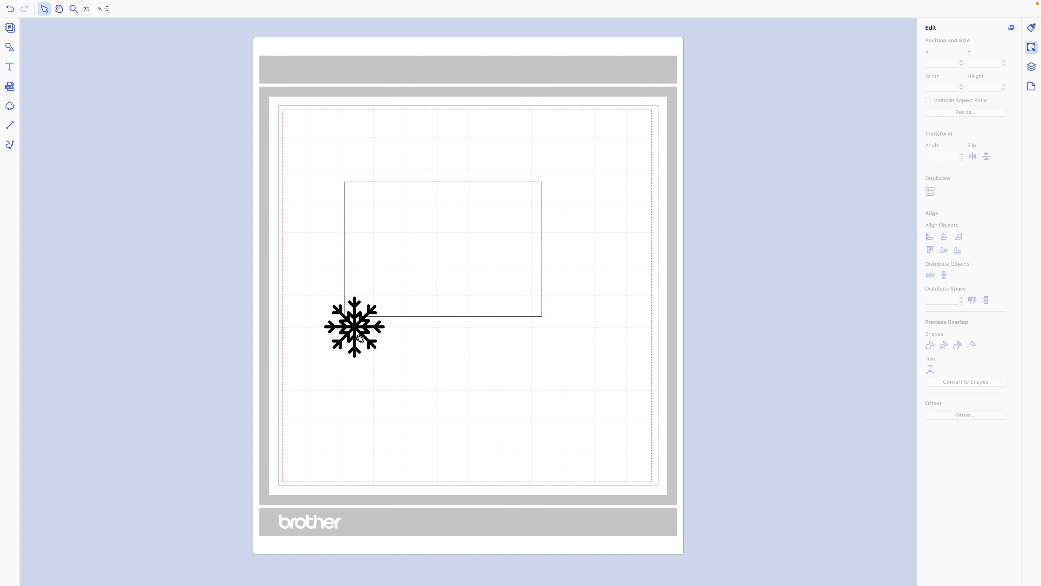
pyautogui.click(354, 326)
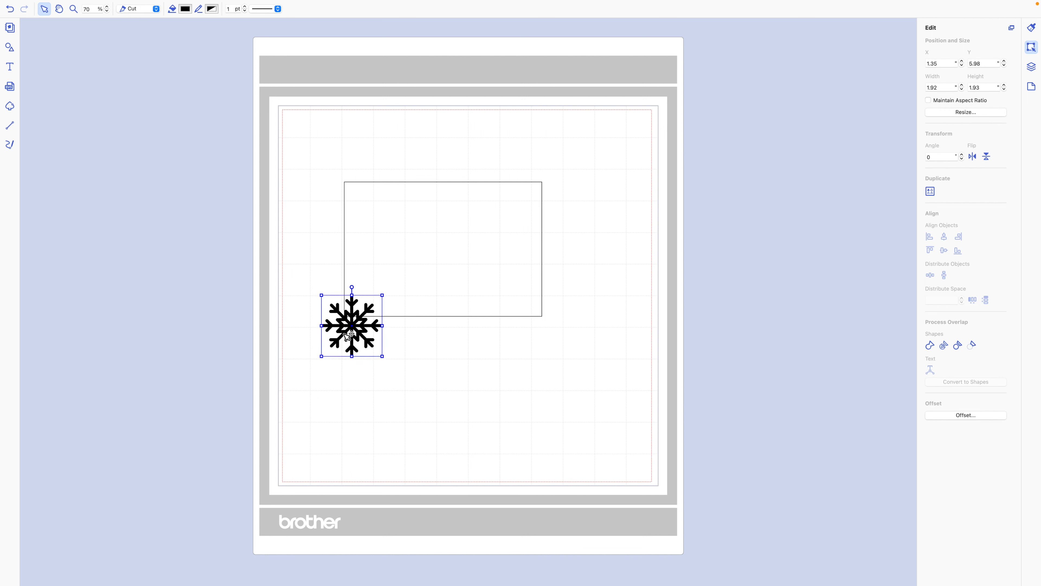
pyautogui.moveTo(352, 326); pyautogui.dragTo(345, 317)
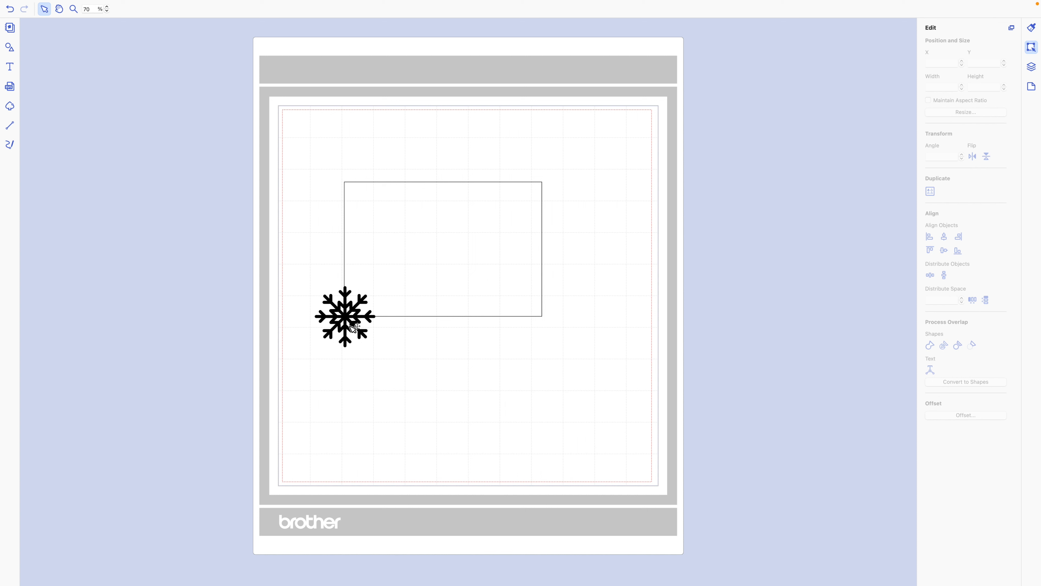
# Copy the selected snowflake from its right-click menu
pyautogui.click(345, 316)
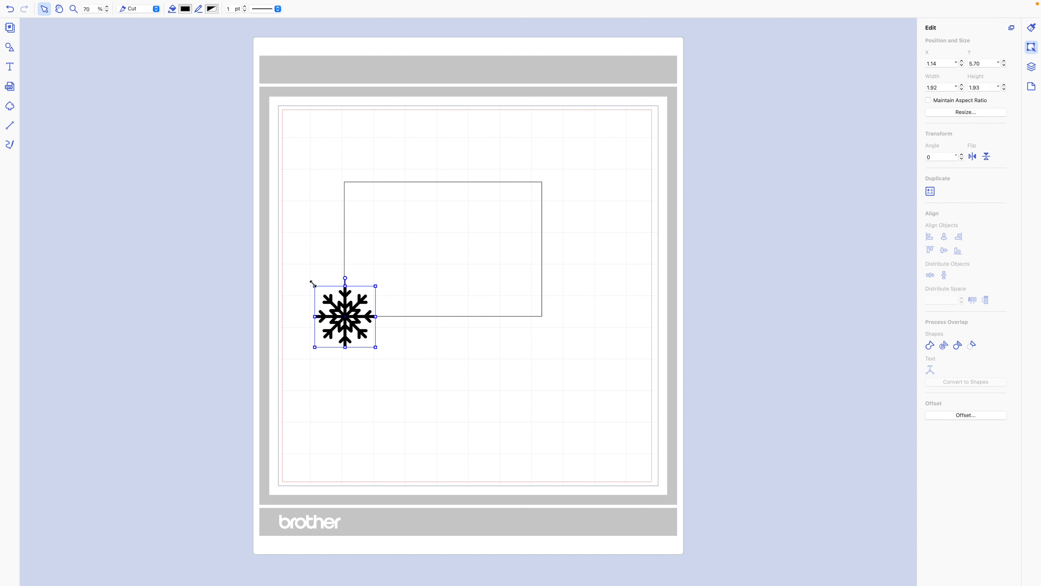
pyautogui.moveTo(363, 328)
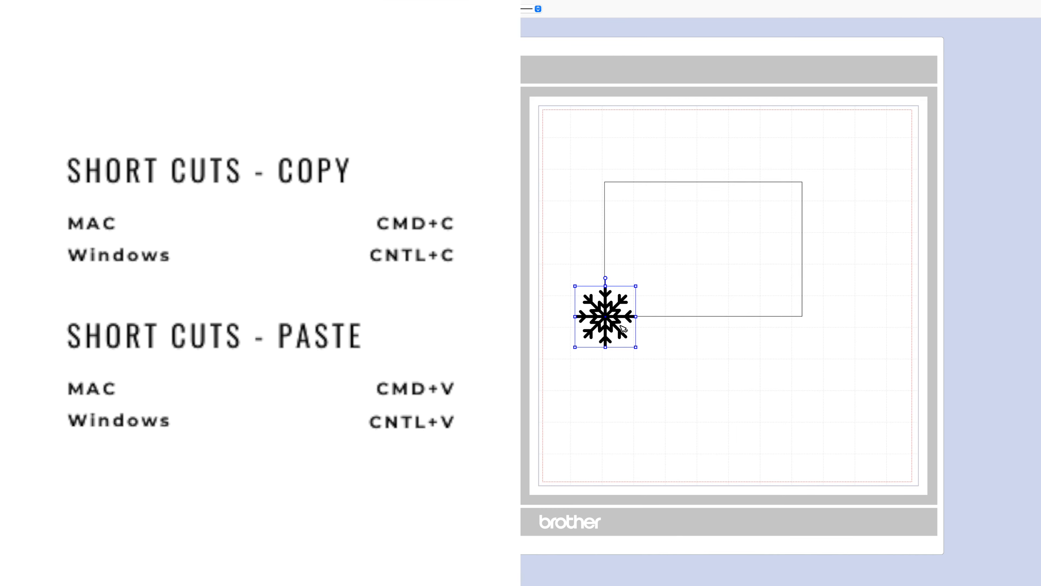
pyautogui.scroll(3)
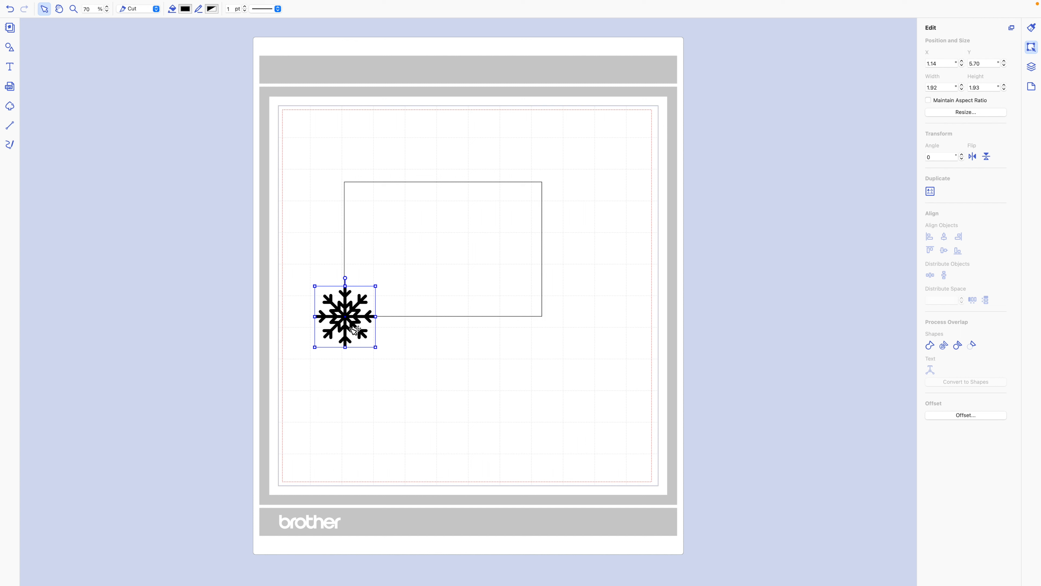
pyautogui.rightClick(345, 327)
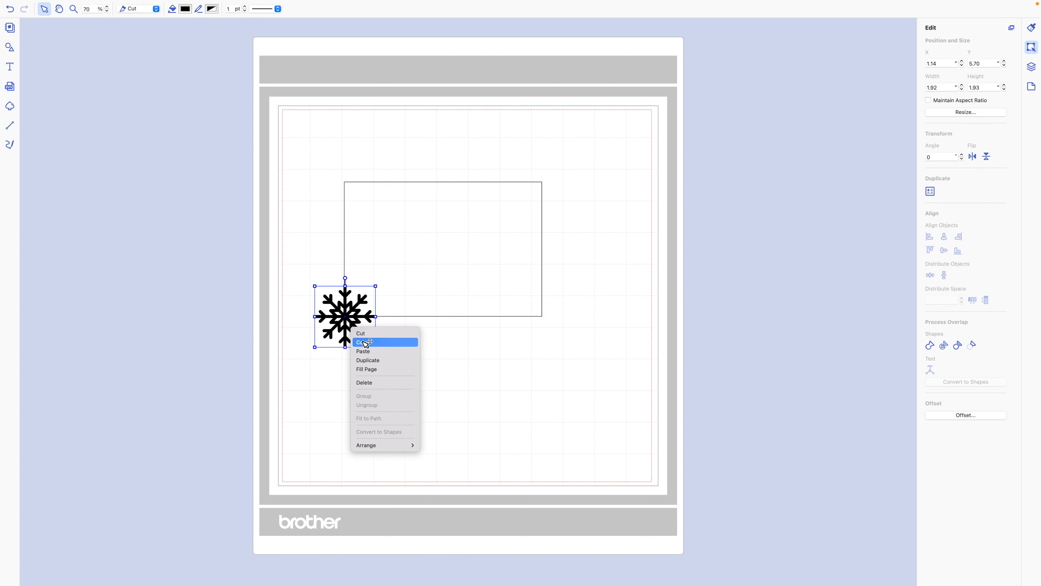
pyautogui.click(365, 342)
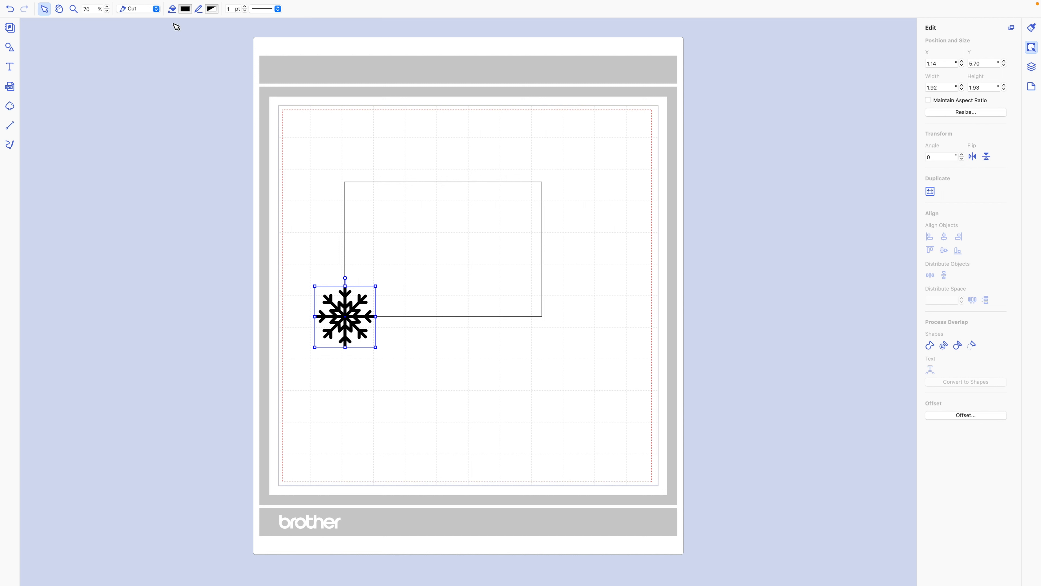
pyautogui.moveTo(523, 326)
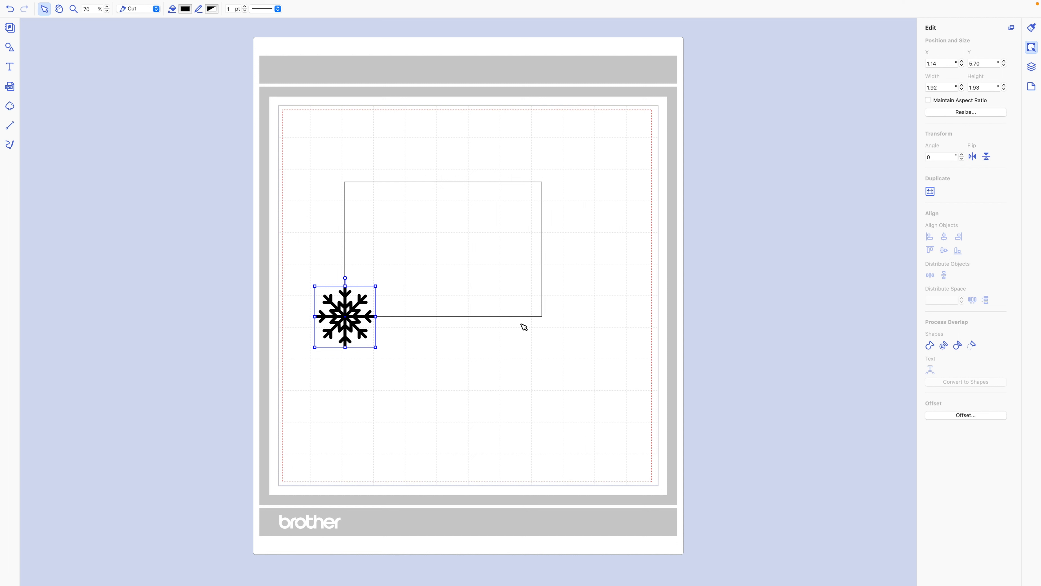
pyautogui.moveTo(521, 329)
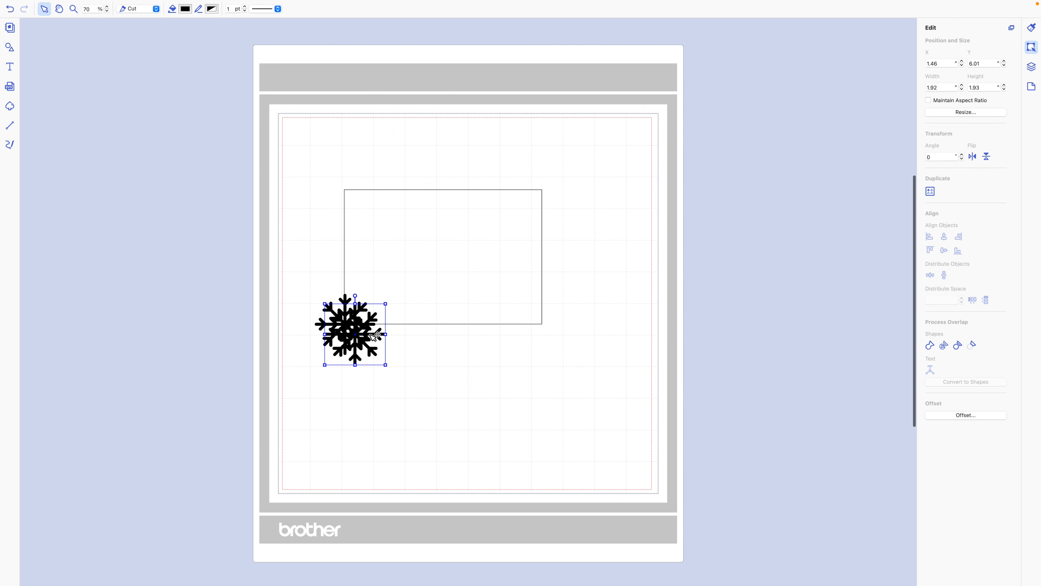
# Move the pasted snowflake off the original, out to the right
pyautogui.moveTo(355, 327); pyautogui.dragTo(411, 335)
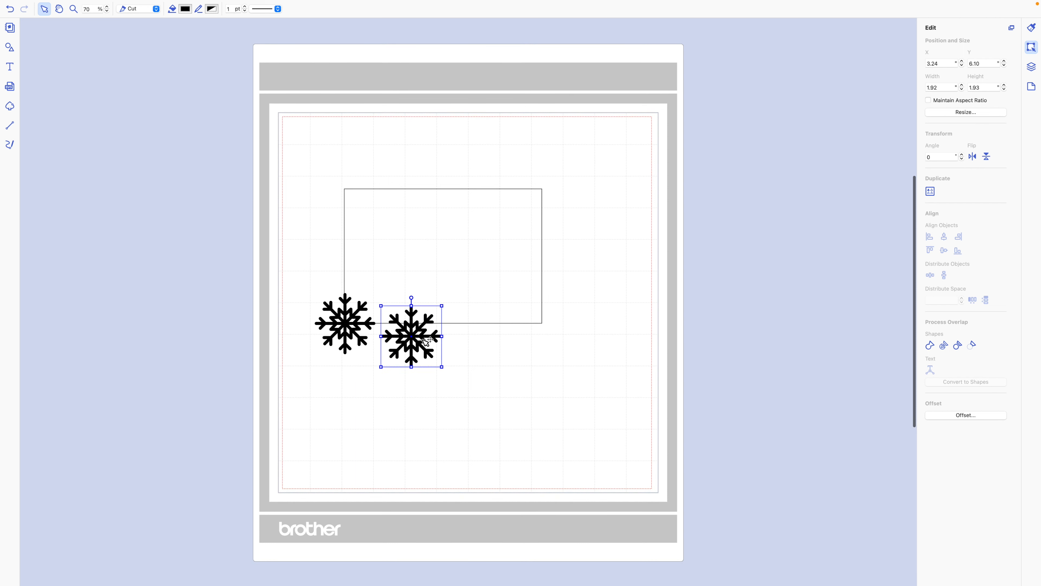
pyautogui.moveTo(410, 335); pyautogui.dragTo(410, 339)
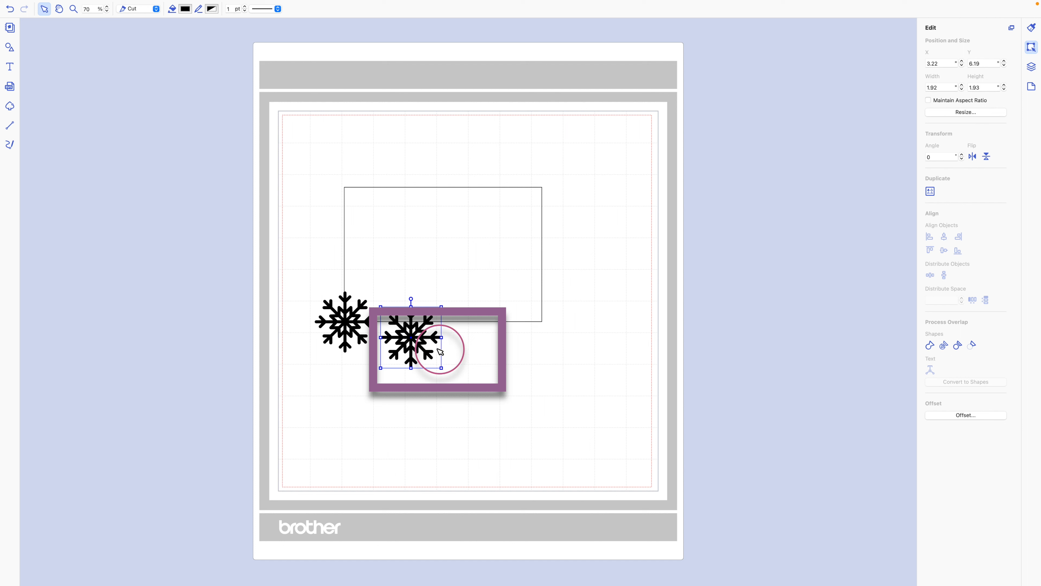
pyautogui.moveTo(438, 351); pyautogui.dragTo(432, 346)
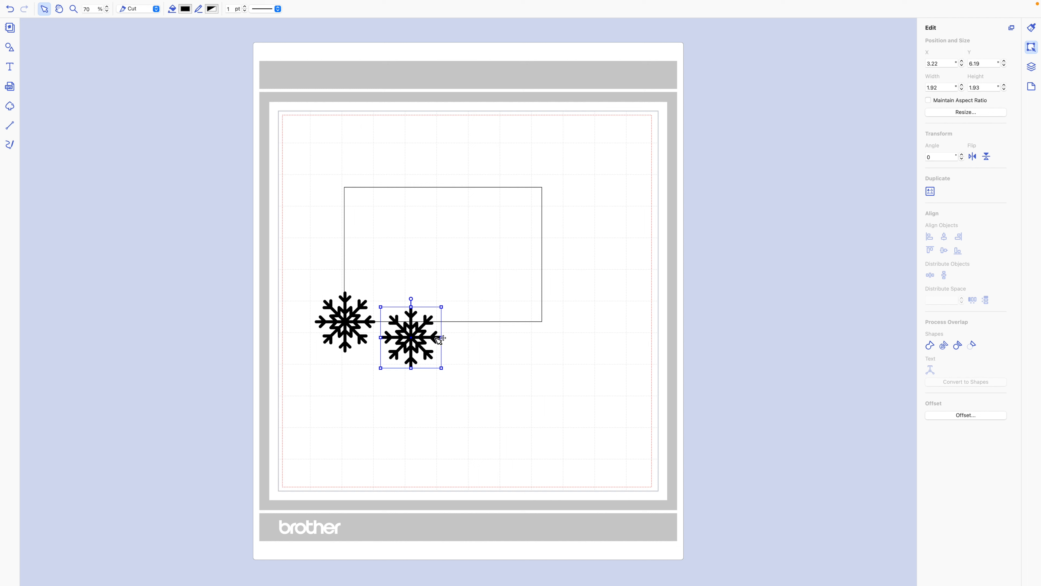
# Centre the second snowflake on the rectangle's top-right corner and deselect
pyautogui.moveTo(410, 337); pyautogui.dragTo(517, 207)
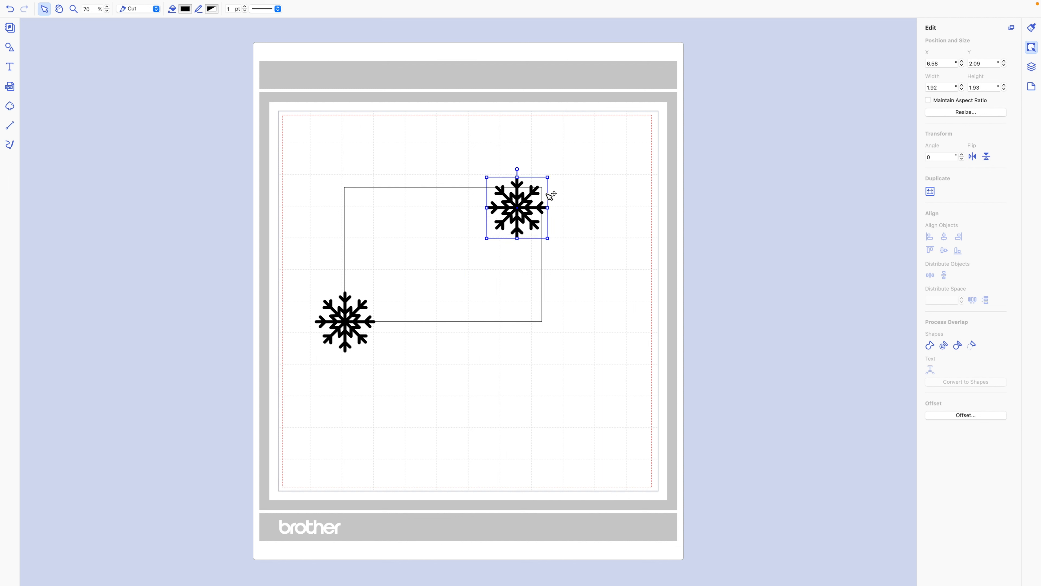
pyautogui.moveTo(517, 207); pyautogui.dragTo(538, 189)
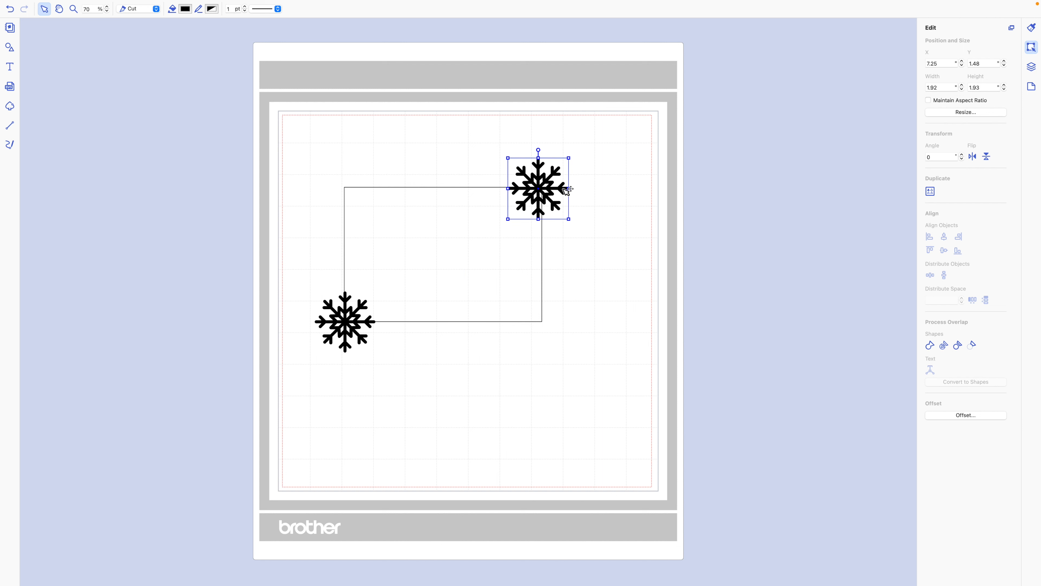
pyautogui.moveTo(538, 188); pyautogui.dragTo(542, 187)
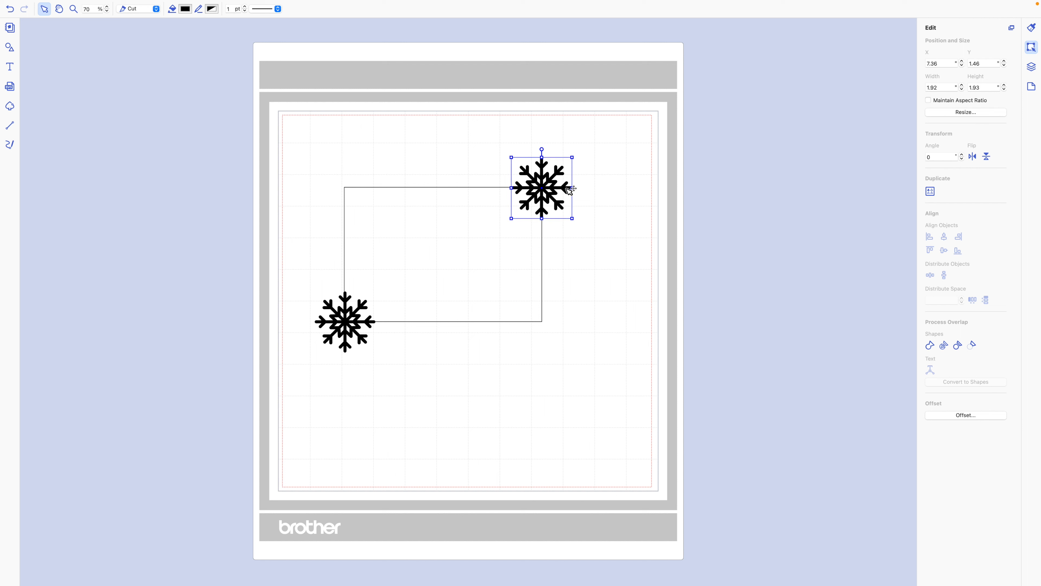
pyautogui.click(302, 148)
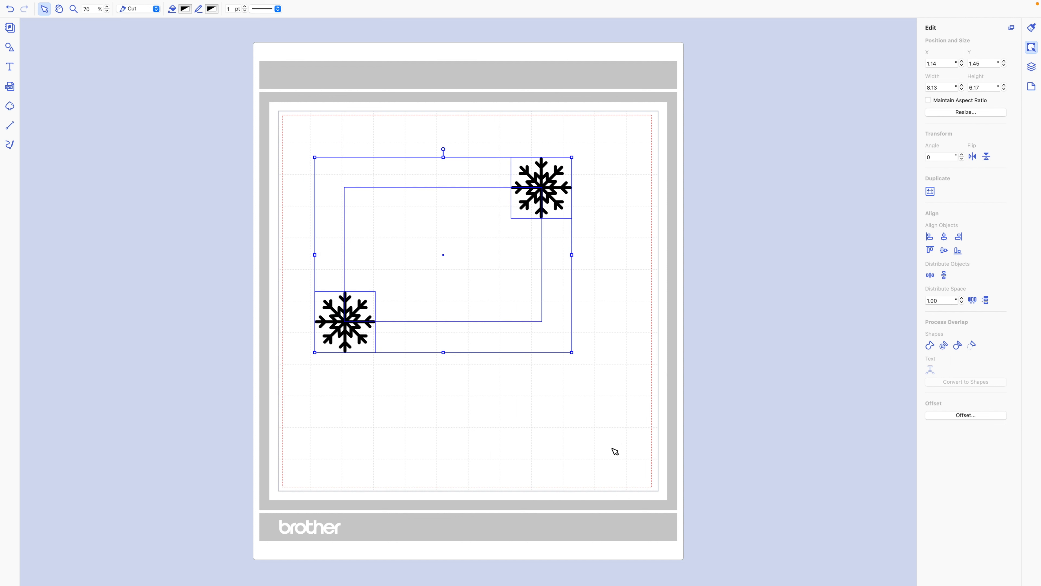
# Clear the current selection on the mat
pyautogui.click(295, 125)
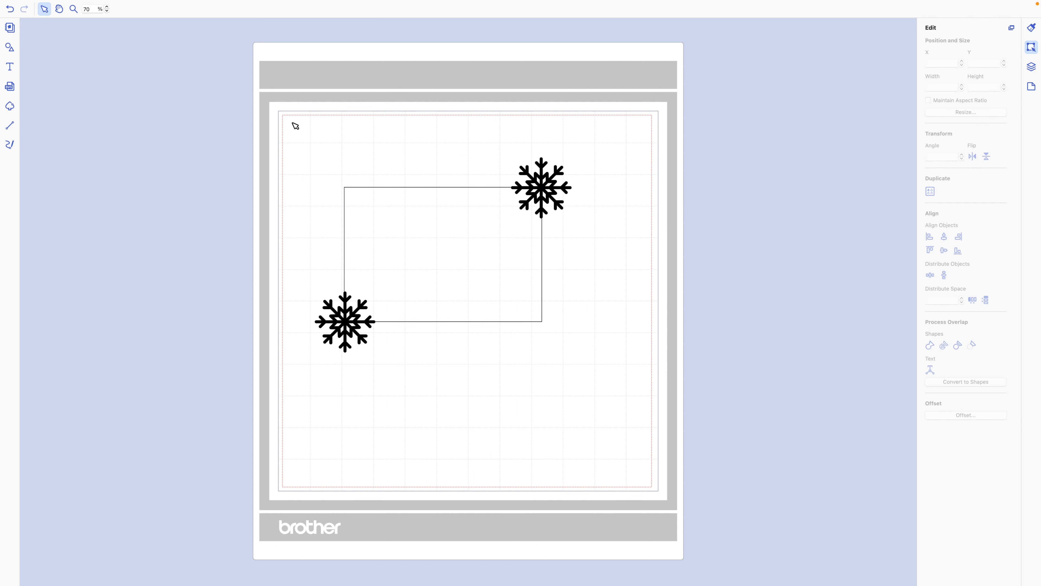
pyautogui.moveTo(296, 129)
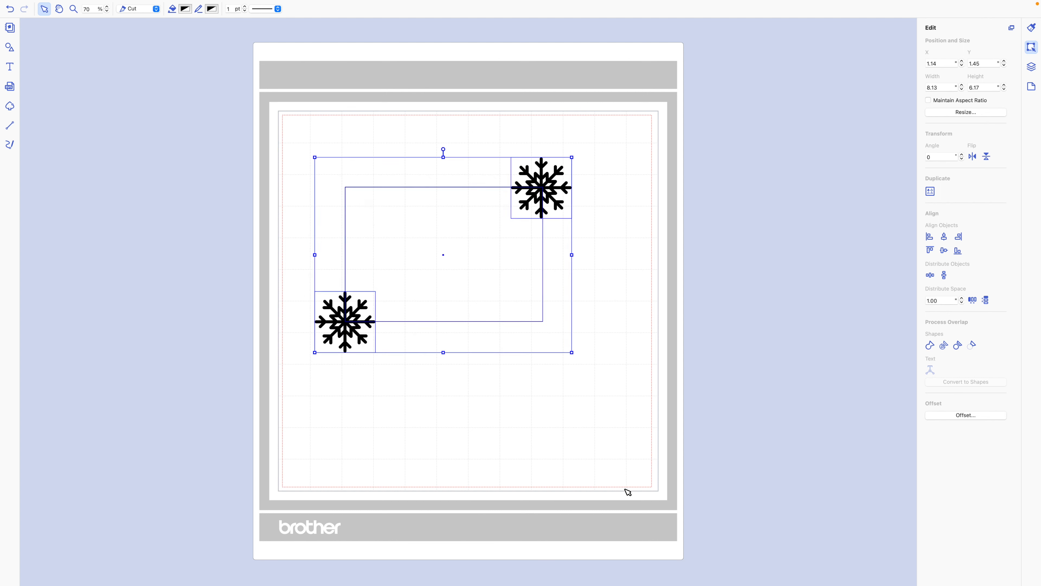
pyautogui.moveTo(636, 476)
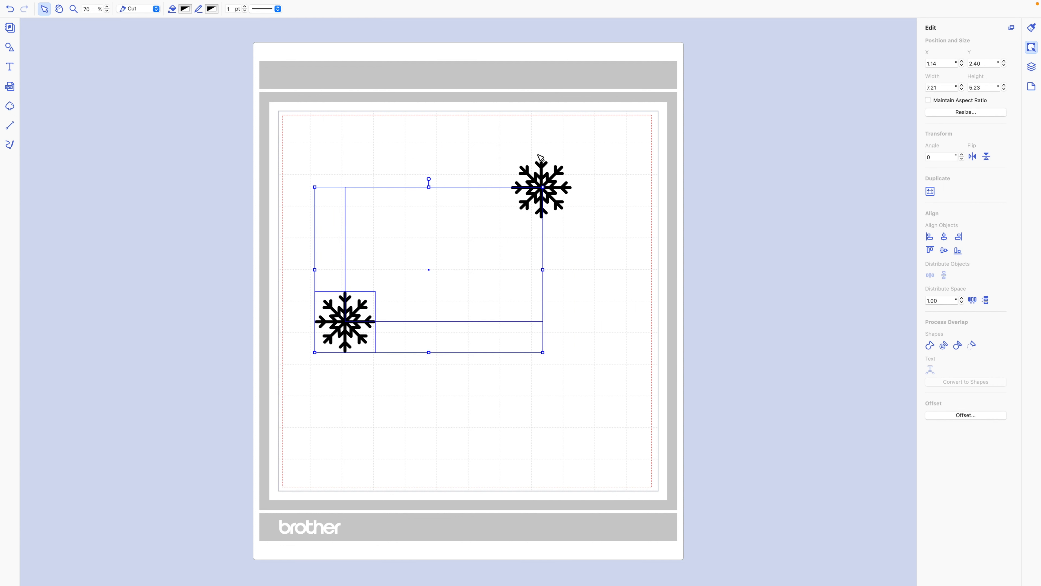
pyautogui.moveTo(427, 355)
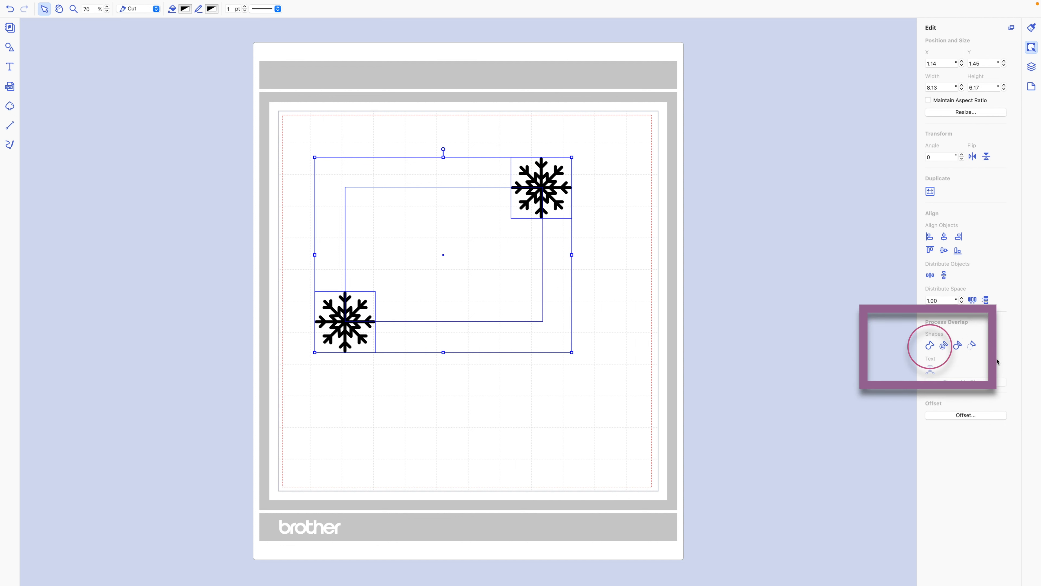
pyautogui.moveTo(931, 346)
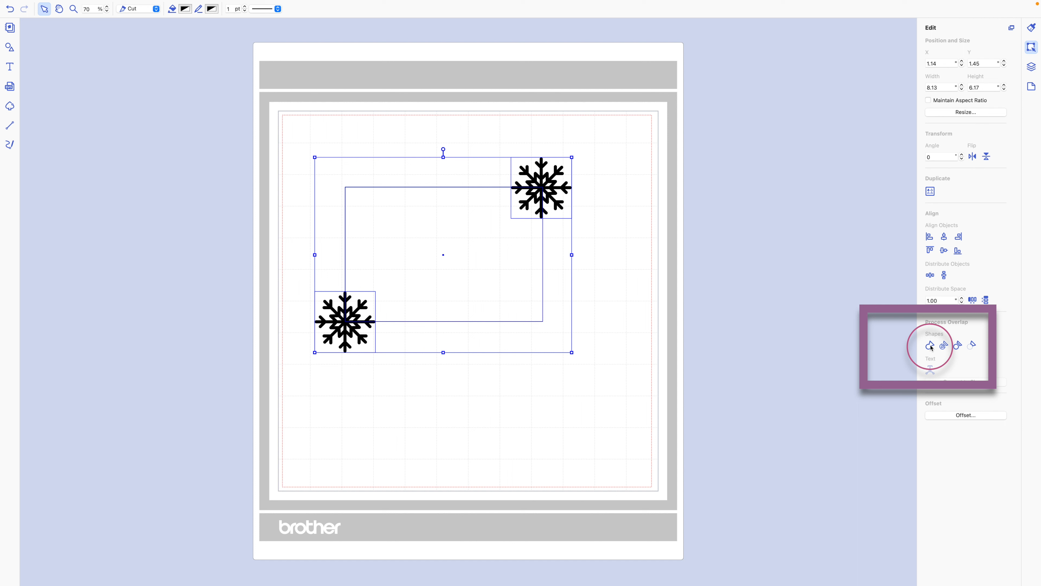
# Weld the rectangle and both snowflakes into one solid shape via Process Overlap
pyautogui.click(930, 346)
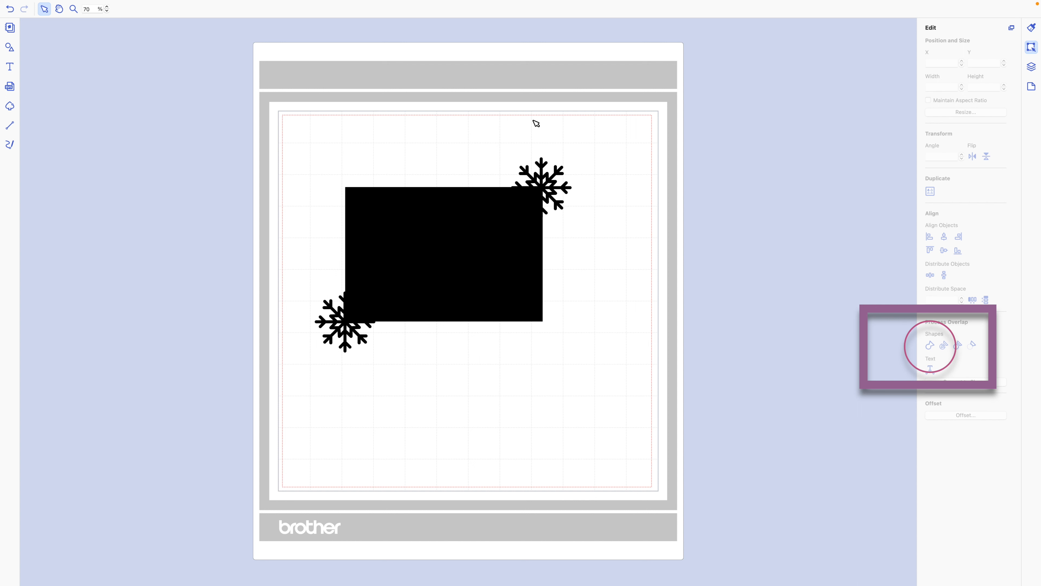
pyautogui.moveTo(583, 253)
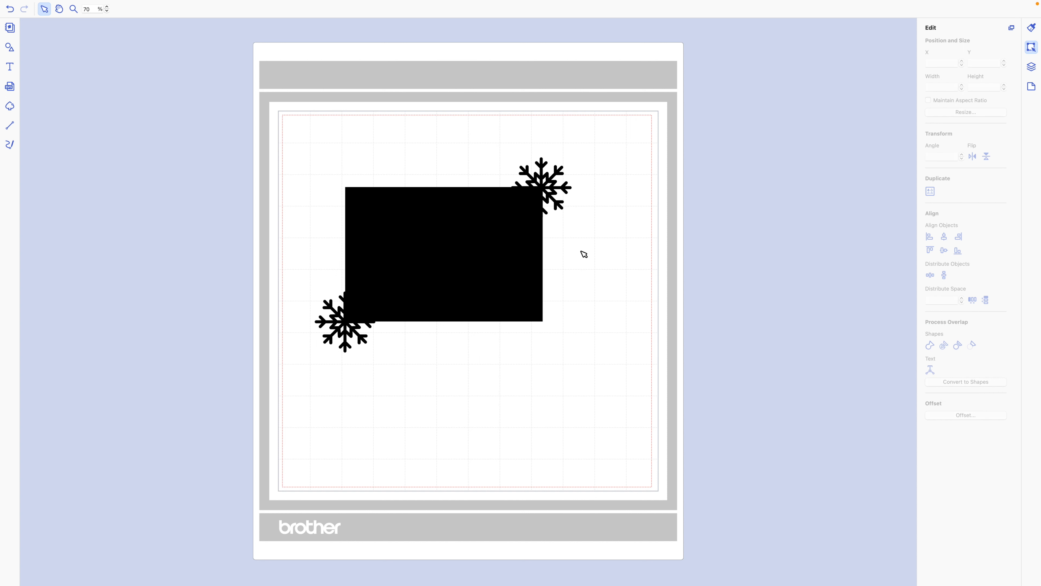
pyautogui.moveTo(469, 325)
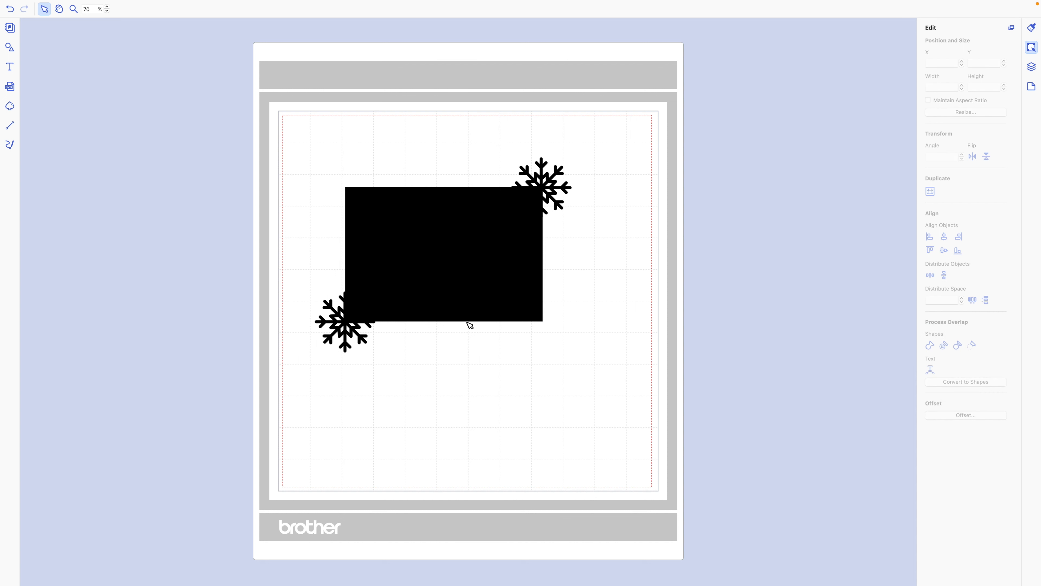
pyautogui.moveTo(408, 295)
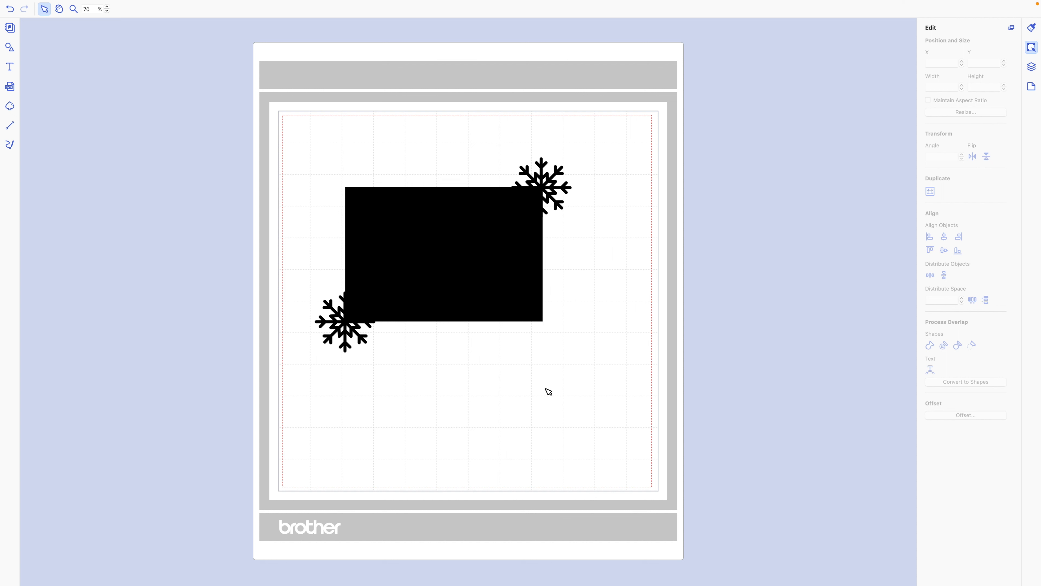
pyautogui.moveTo(343, 347)
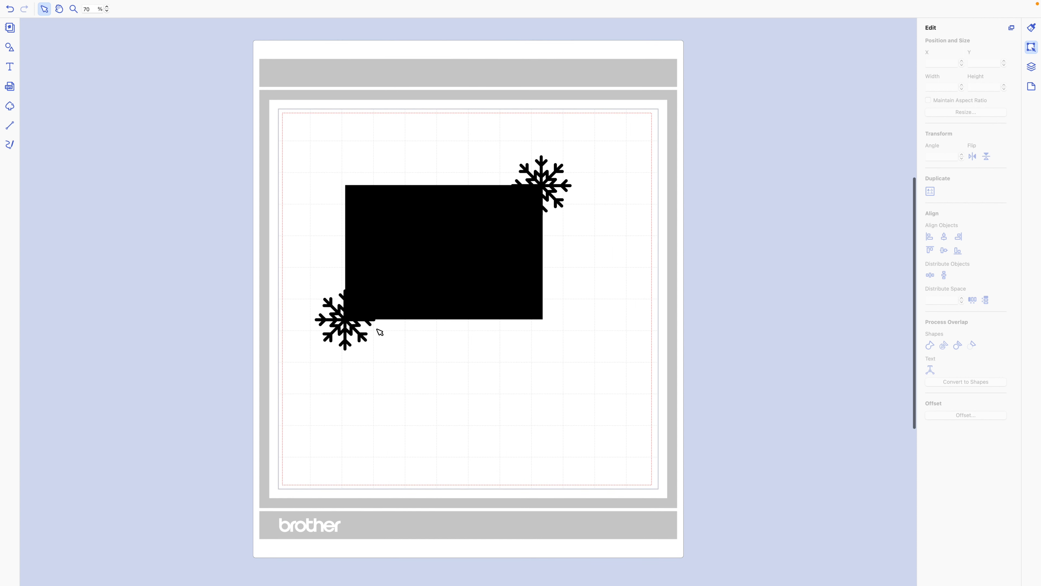
pyautogui.moveTo(487, 375)
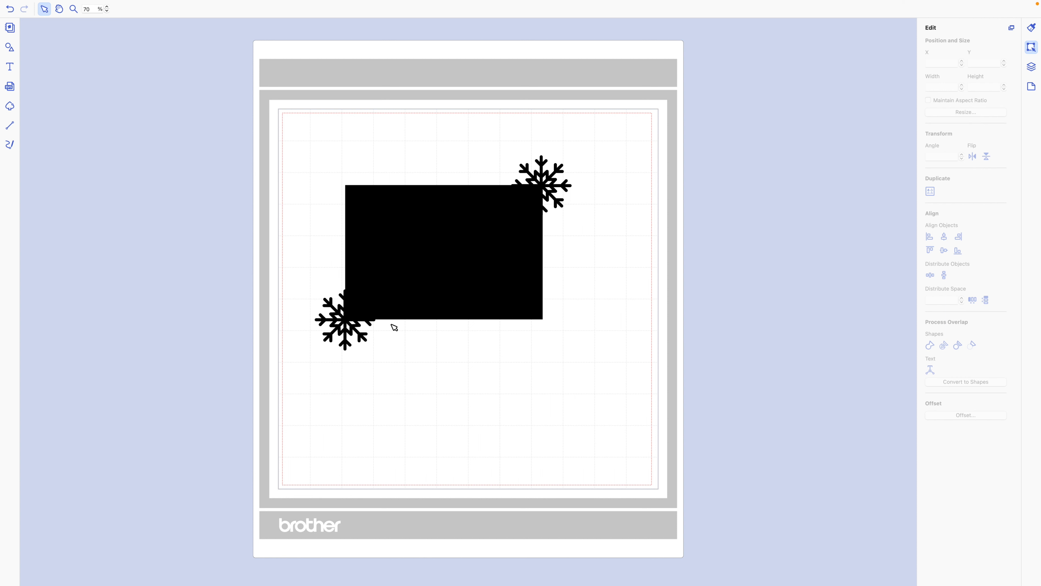
pyautogui.moveTo(391, 325)
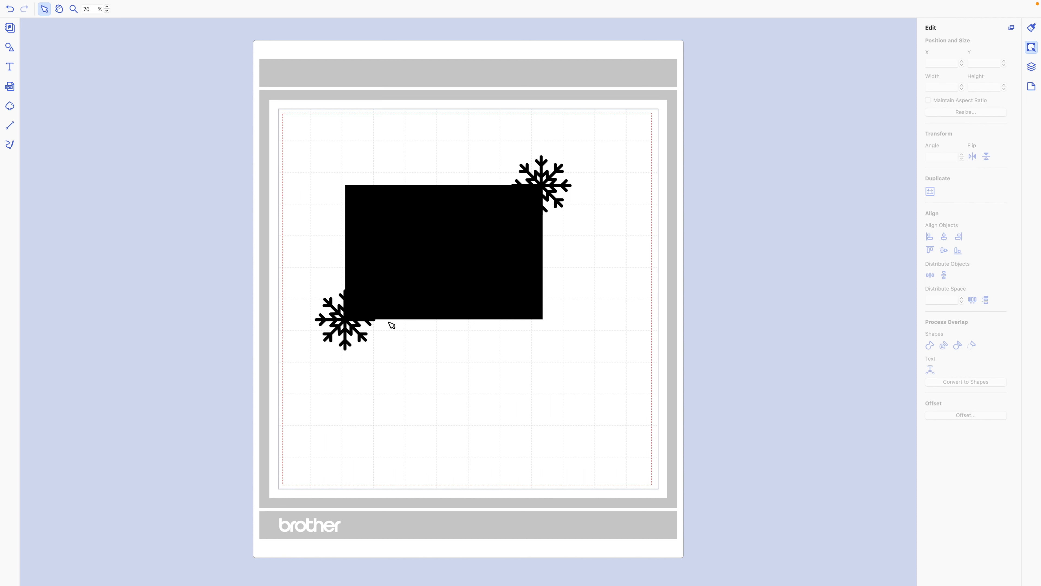
pyautogui.moveTo(392, 326)
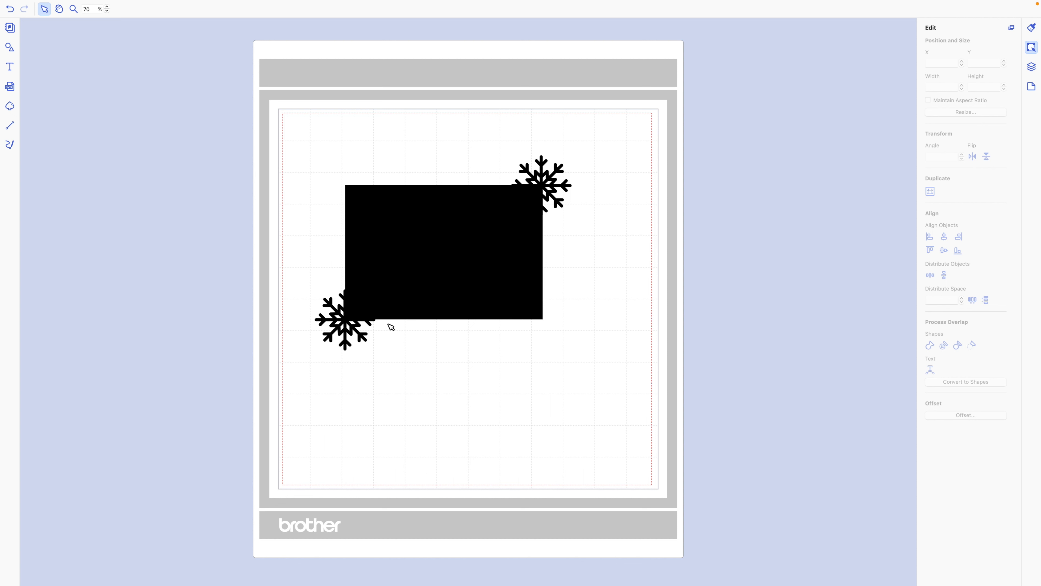
pyautogui.moveTo(387, 331)
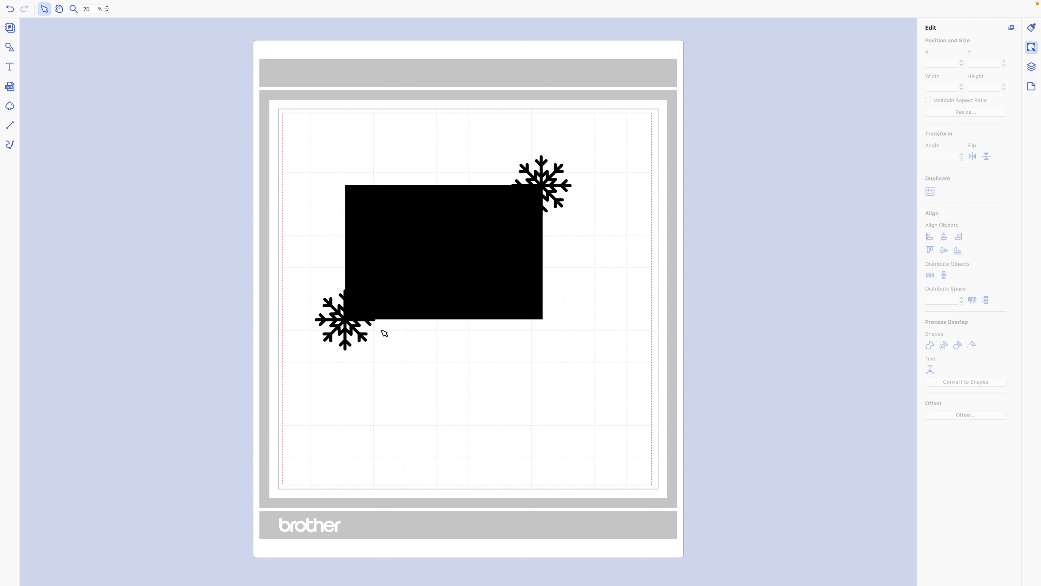
pyautogui.moveTo(414, 192)
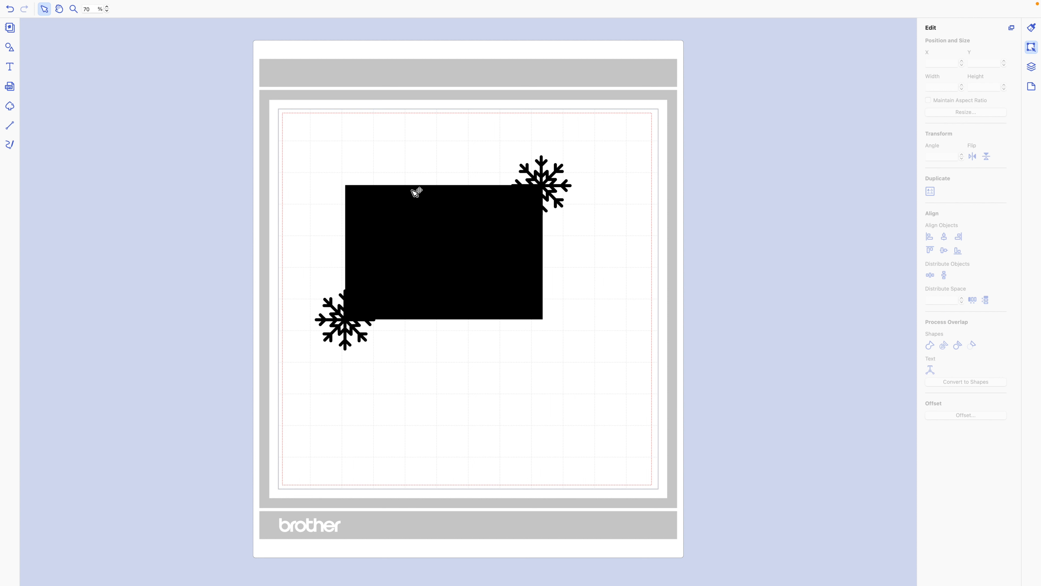
pyautogui.moveTo(188, 138)
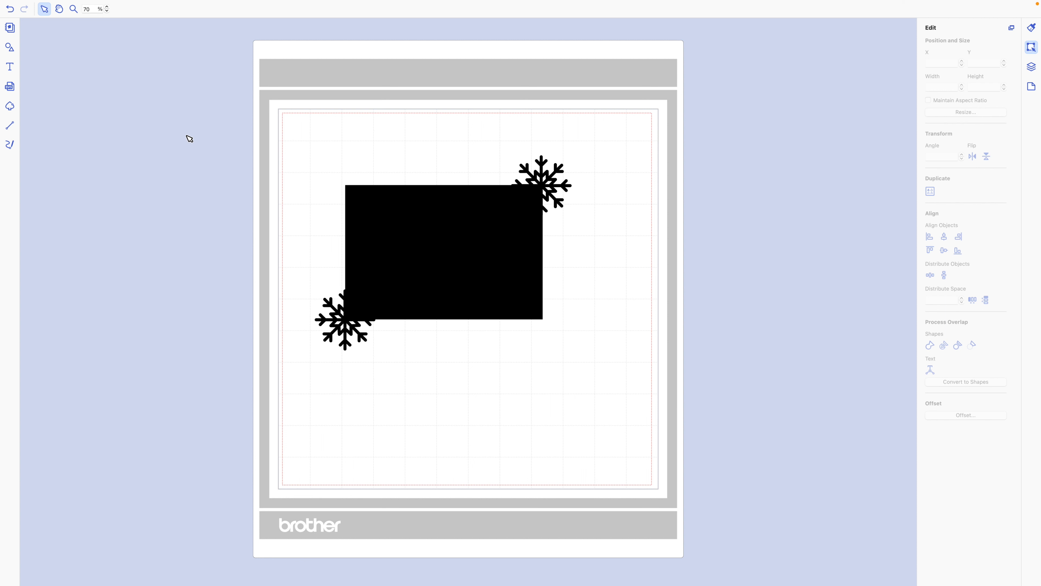
pyautogui.moveTo(187, 146)
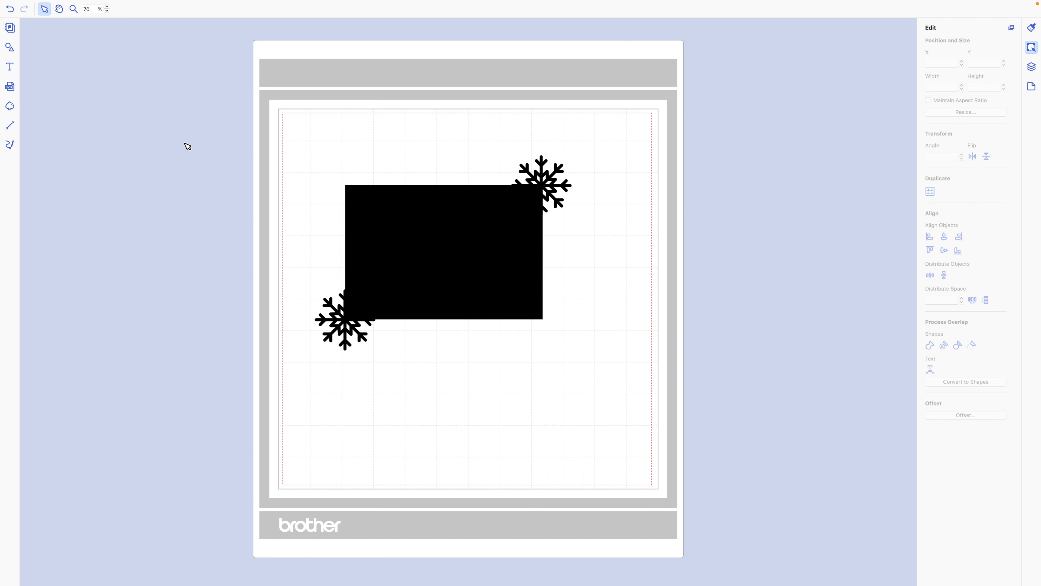
pyautogui.moveTo(400, 203)
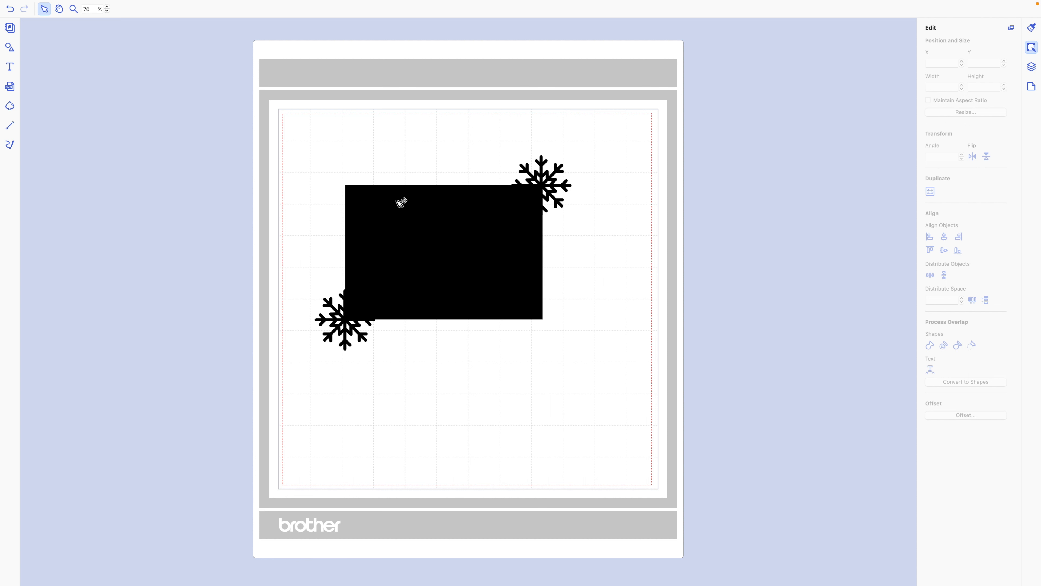
pyautogui.moveTo(398, 461)
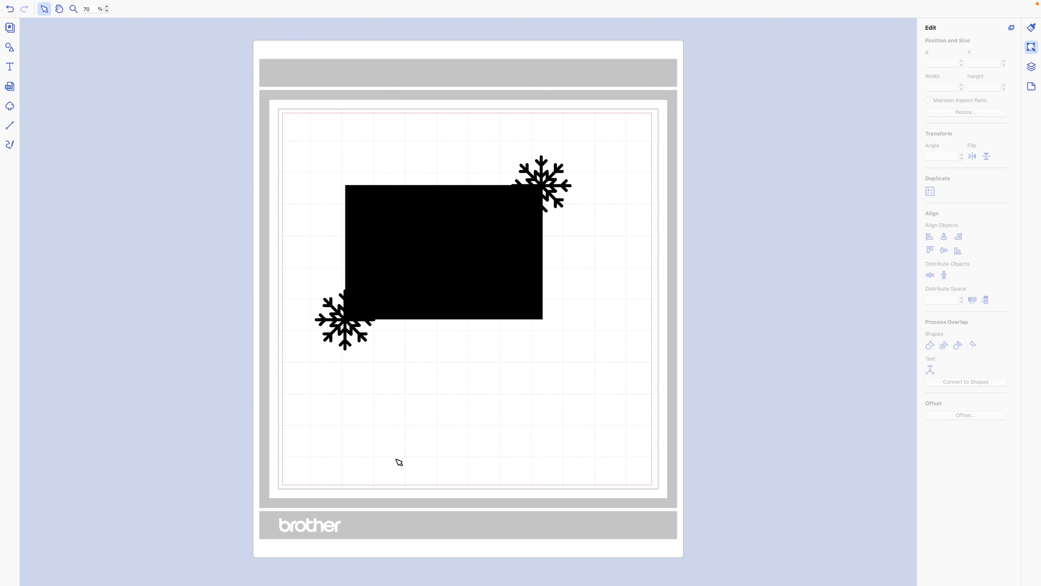
pyautogui.moveTo(396, 454)
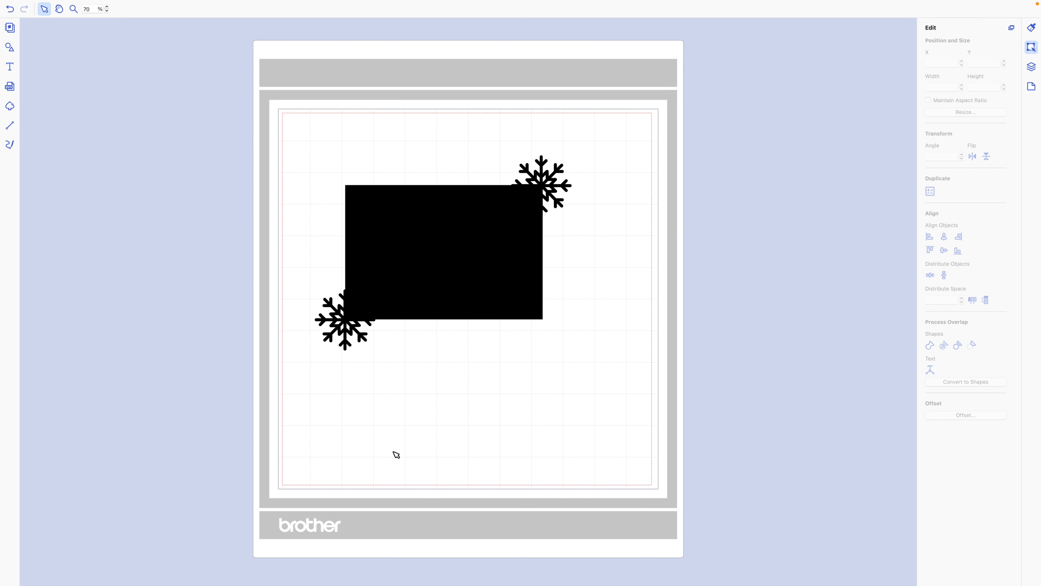
pyautogui.moveTo(535, 241)
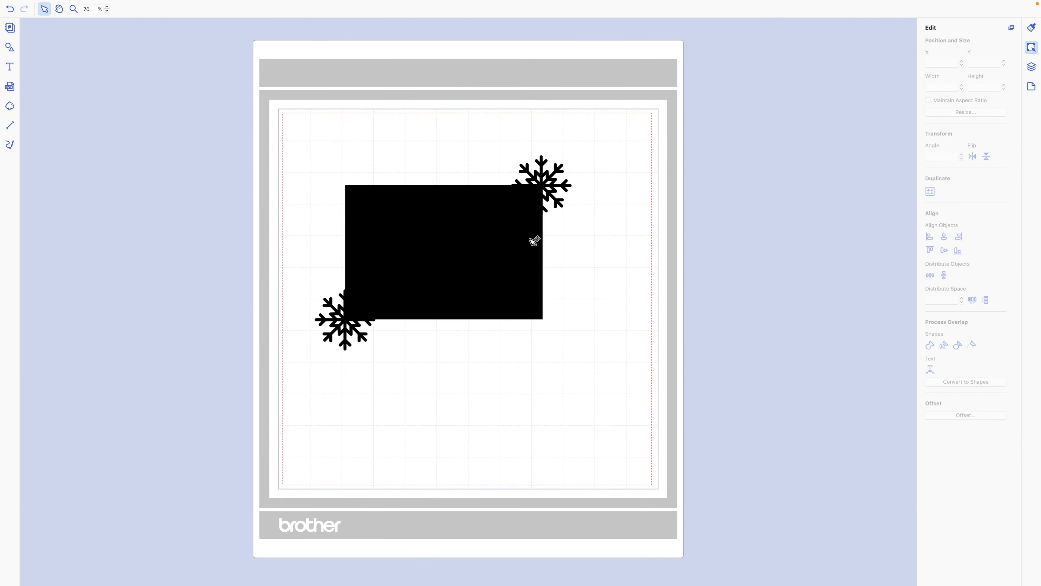
pyautogui.moveTo(458, 246)
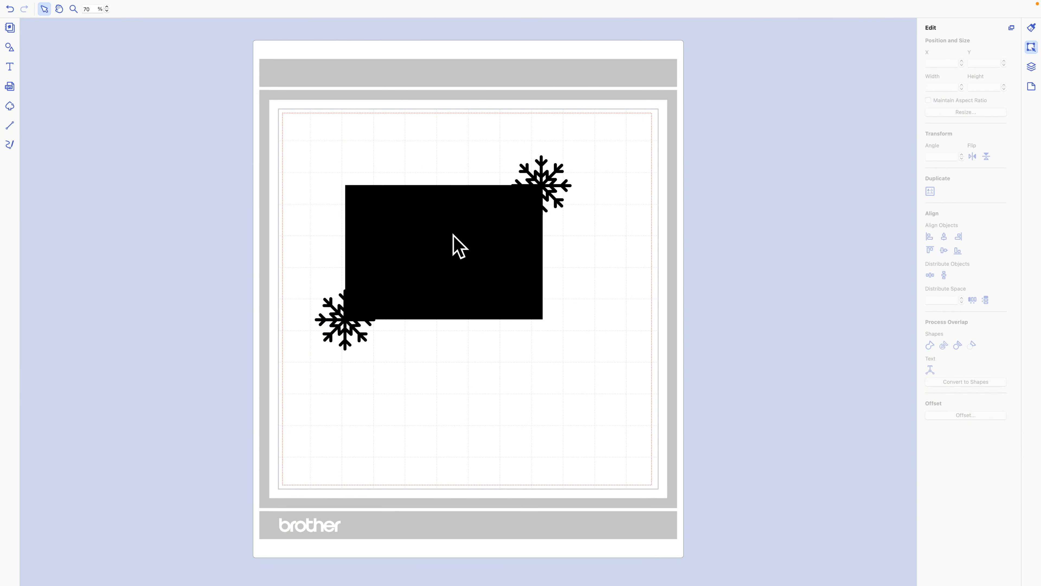
pyautogui.moveTo(446, 258)
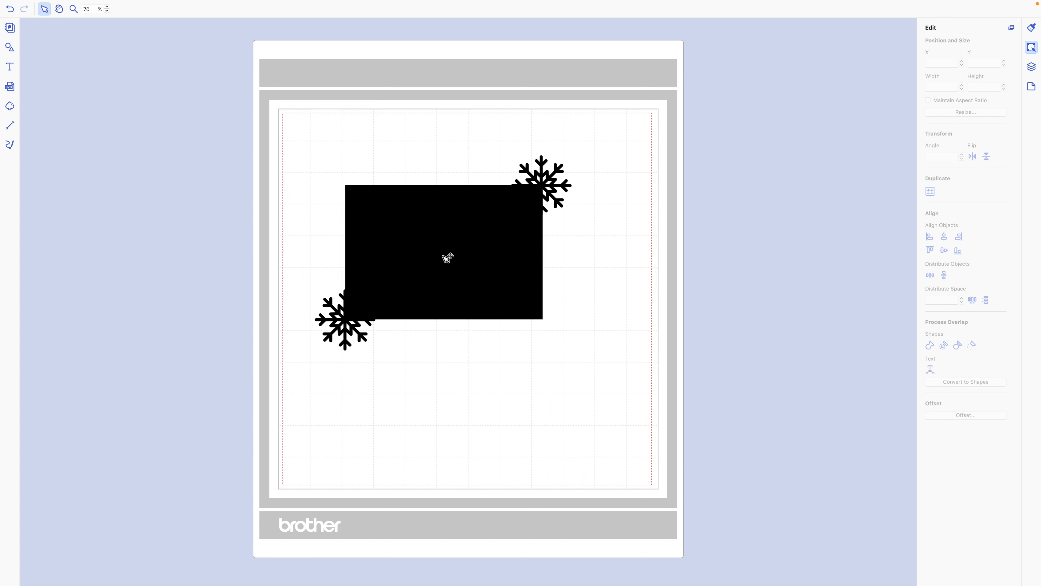